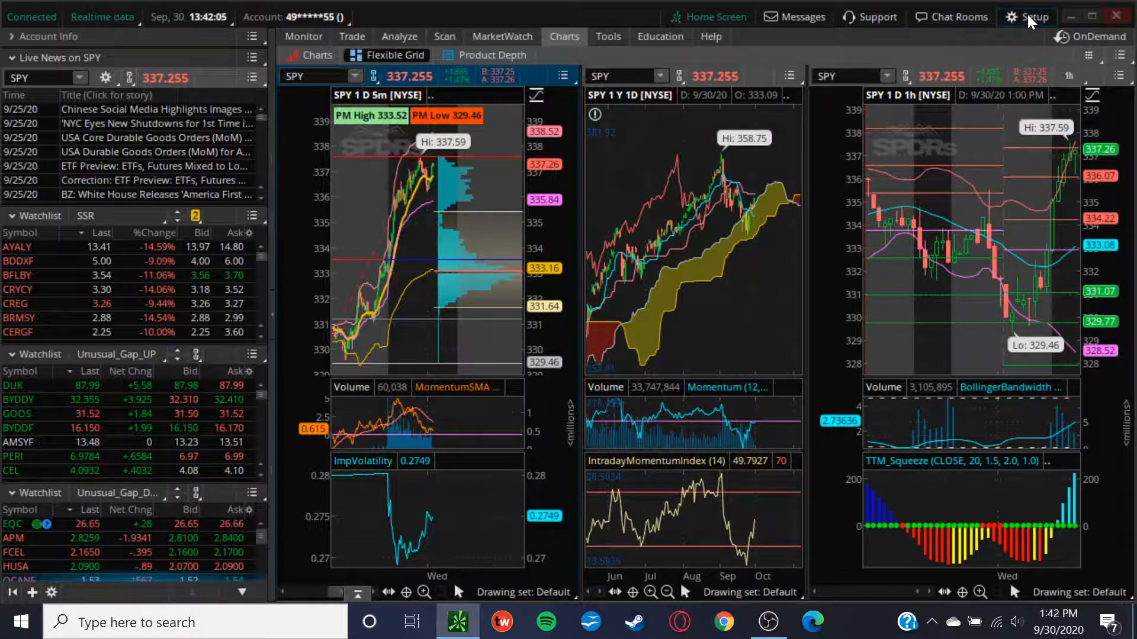
# Choose Application Settings from the Setup menu at the top right
pyautogui.click(1031, 17)
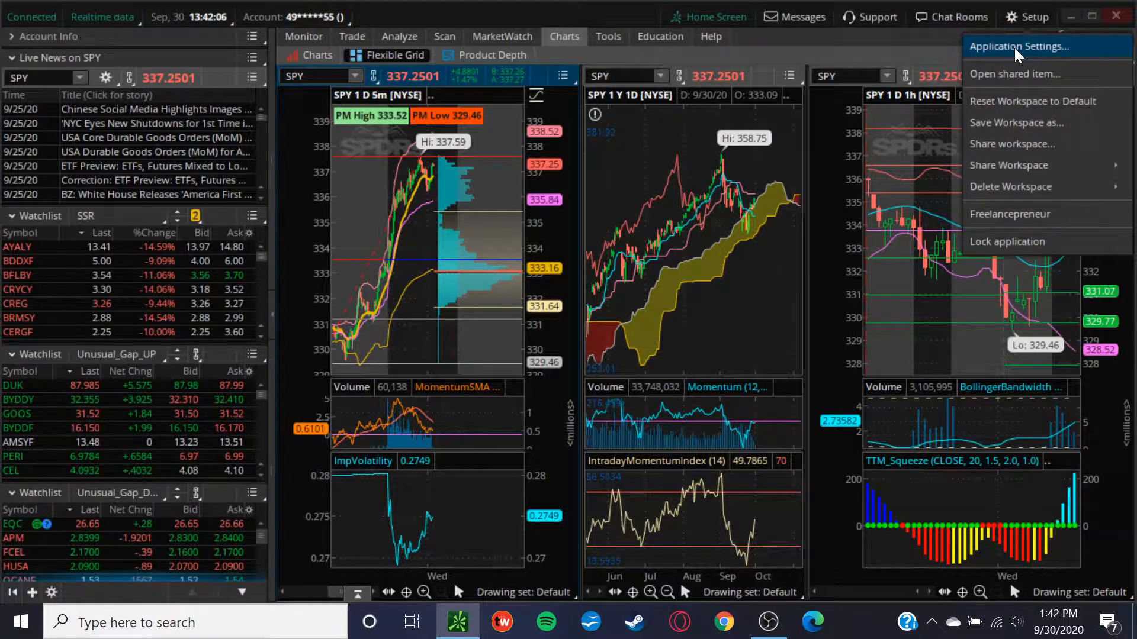
pyautogui.click(1017, 46)
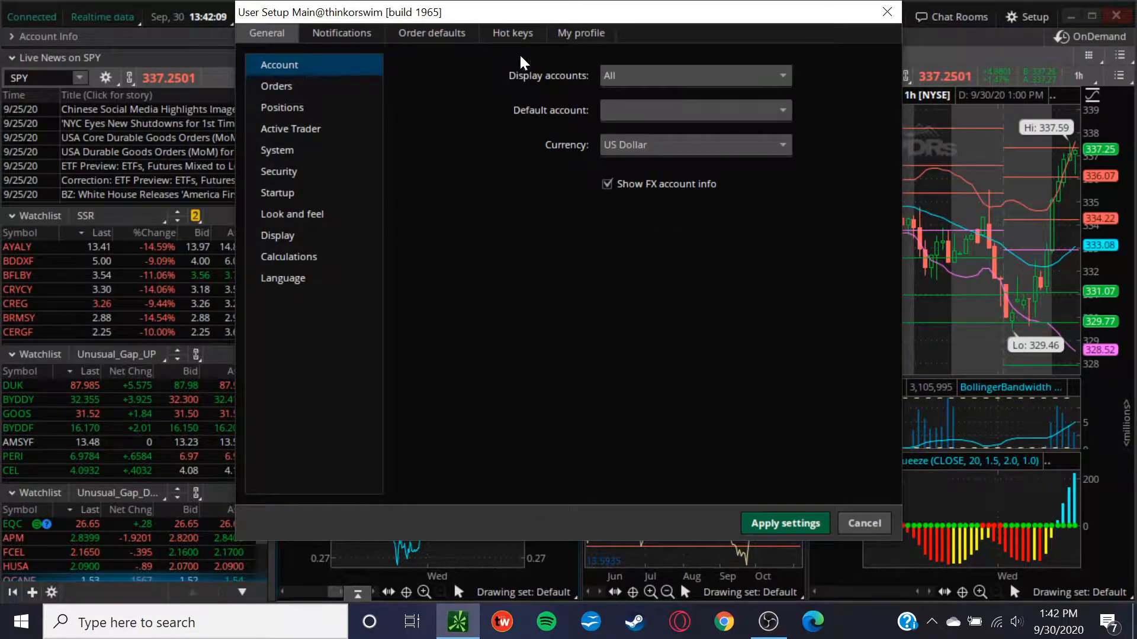
# Show the Hot keys tab and scroll down to the disabled Active Trader group
pyautogui.click(512, 33)
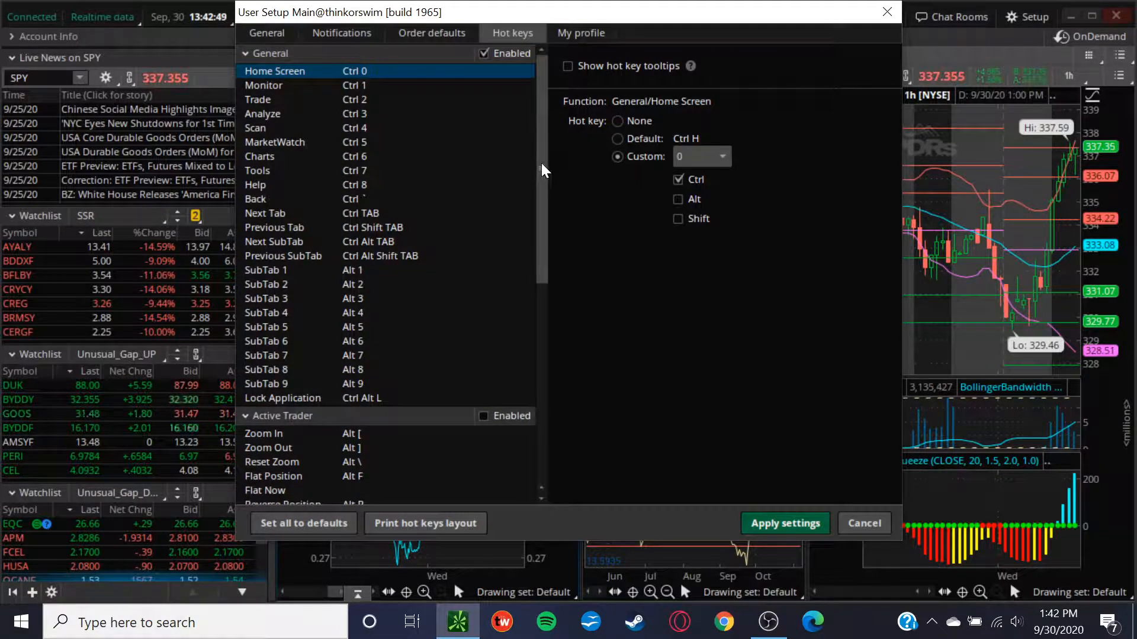
pyautogui.scroll(-3)
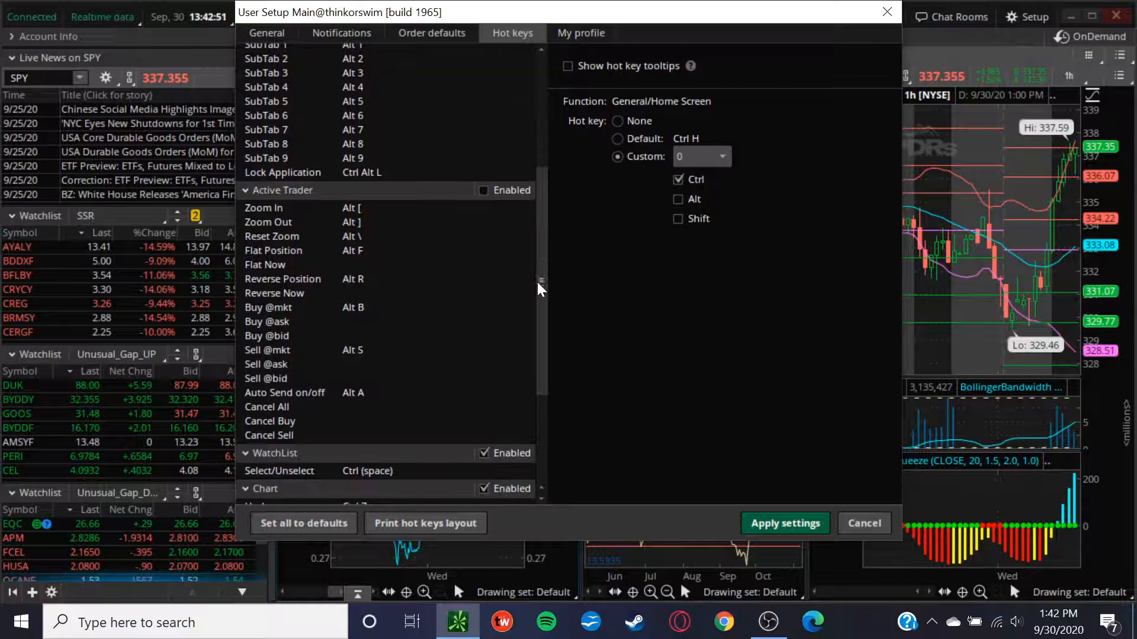
pyautogui.scroll(-3)
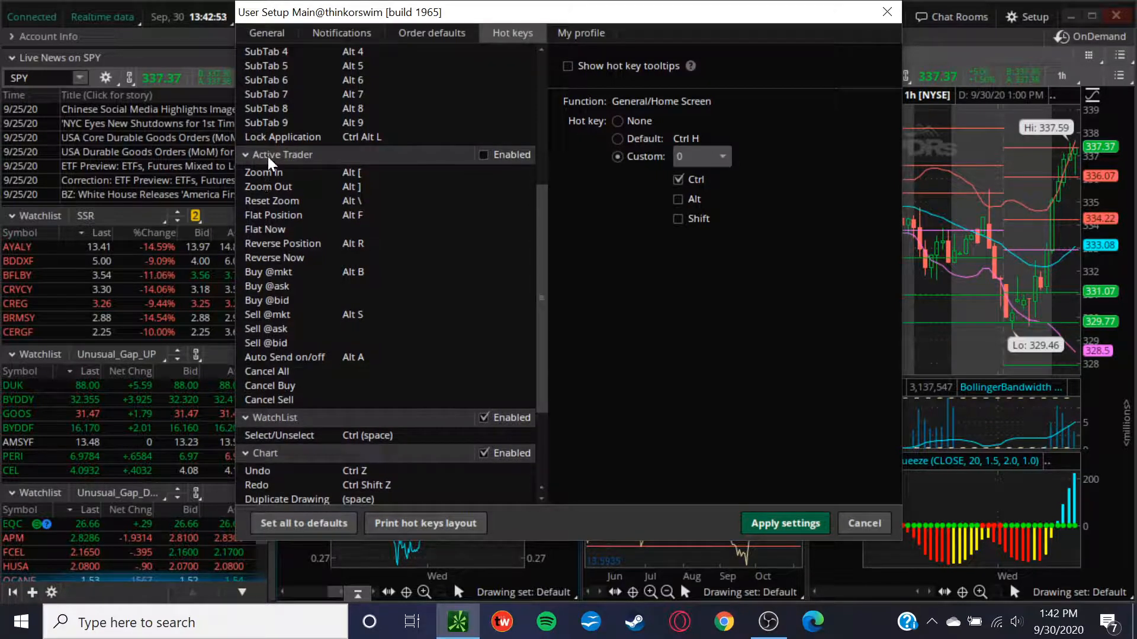
pyautogui.click(484, 154)
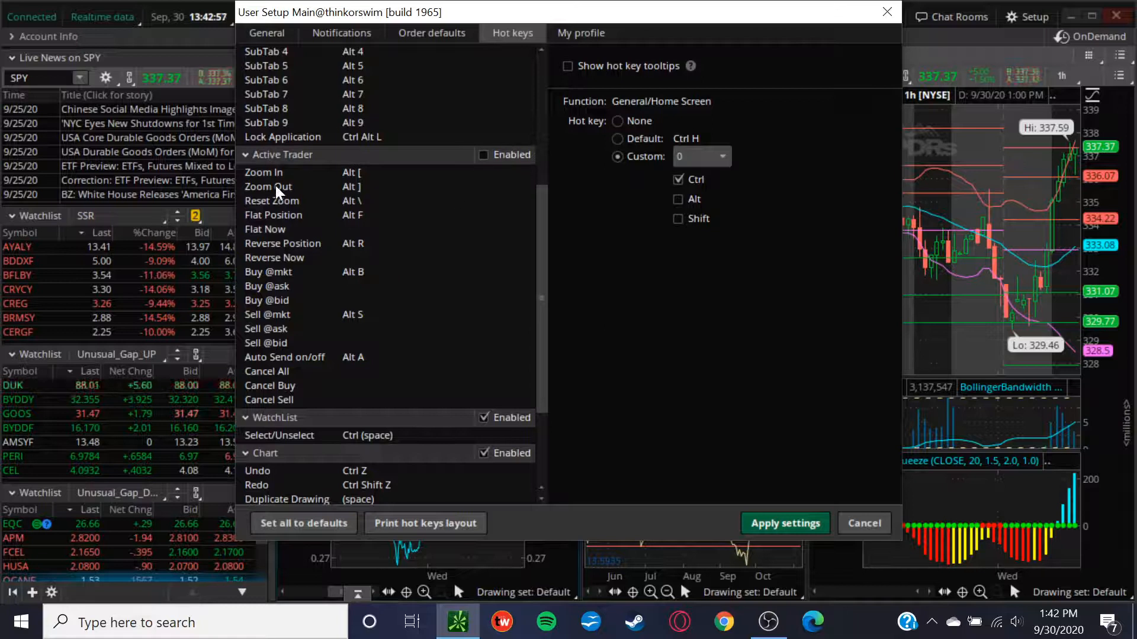
pyautogui.moveTo(306, 213)
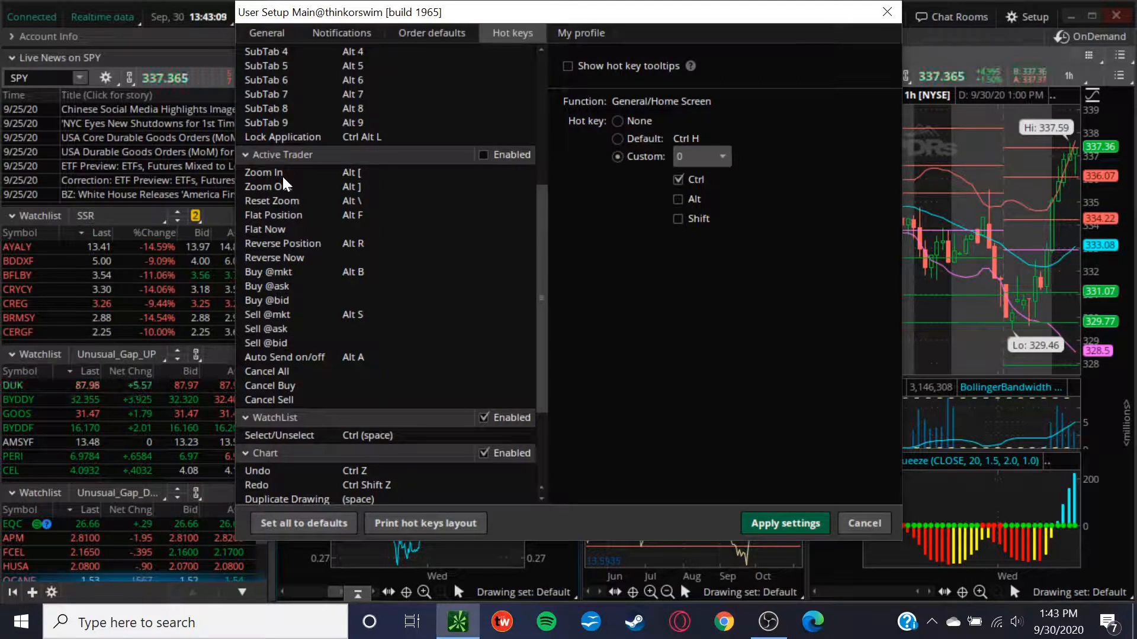
pyautogui.moveTo(305, 320)
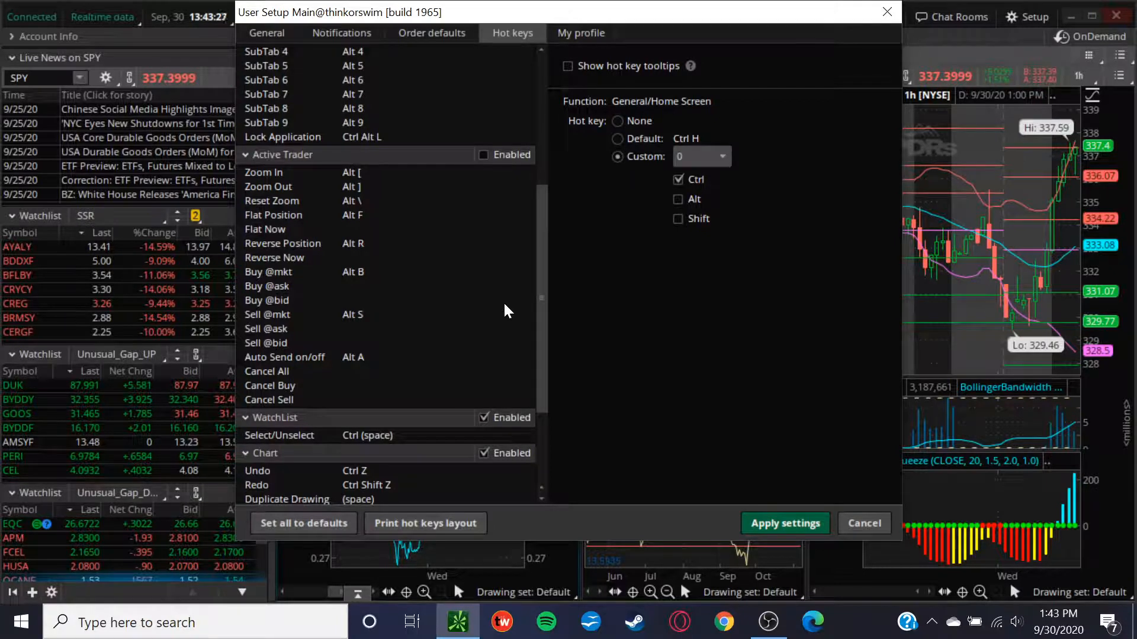
pyautogui.click(268, 272)
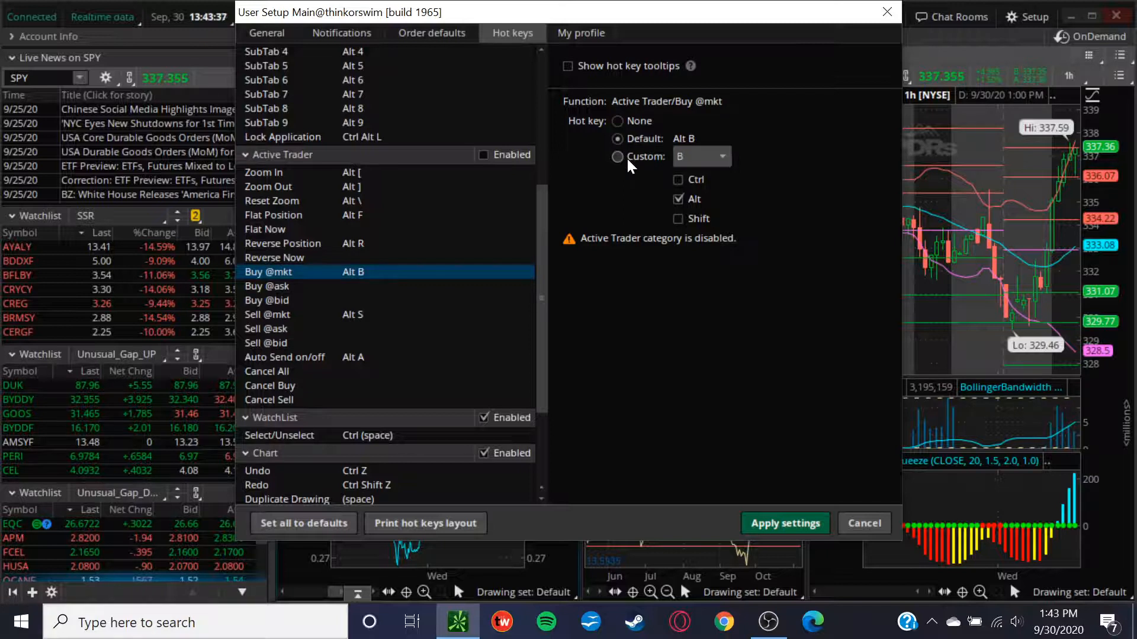
pyautogui.moveTo(335, 276)
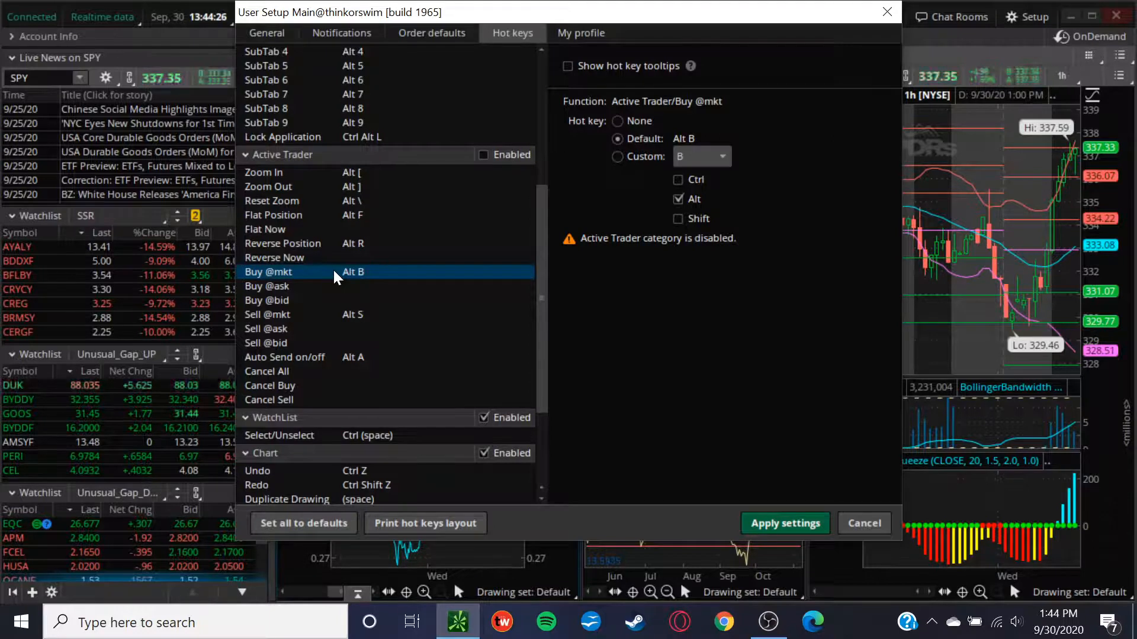
pyautogui.click(266, 372)
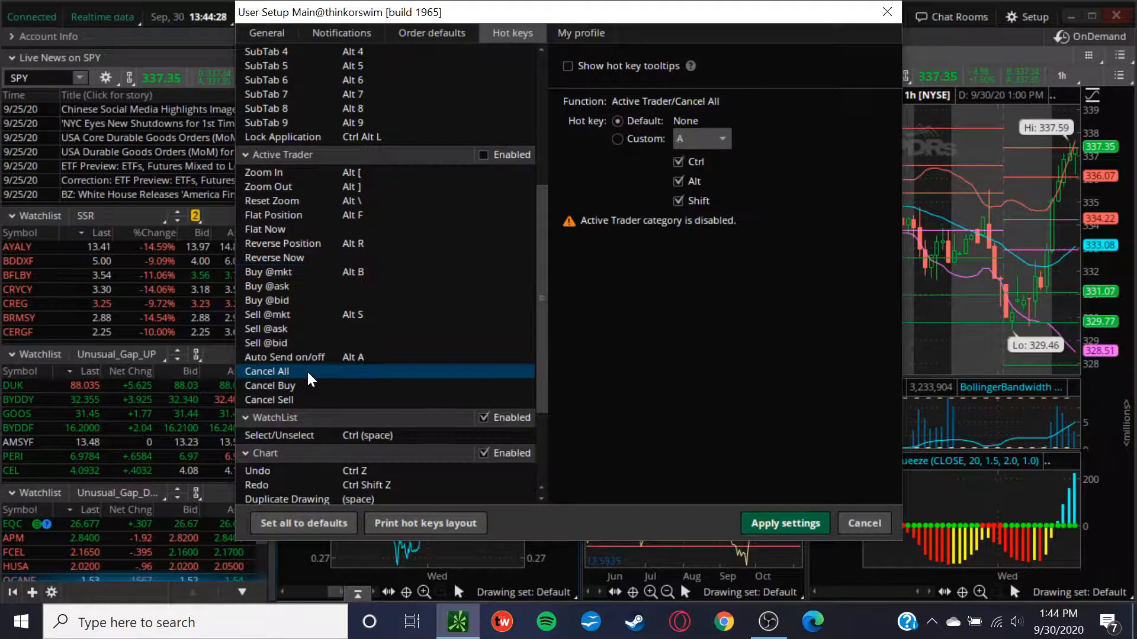
pyautogui.click(270, 385)
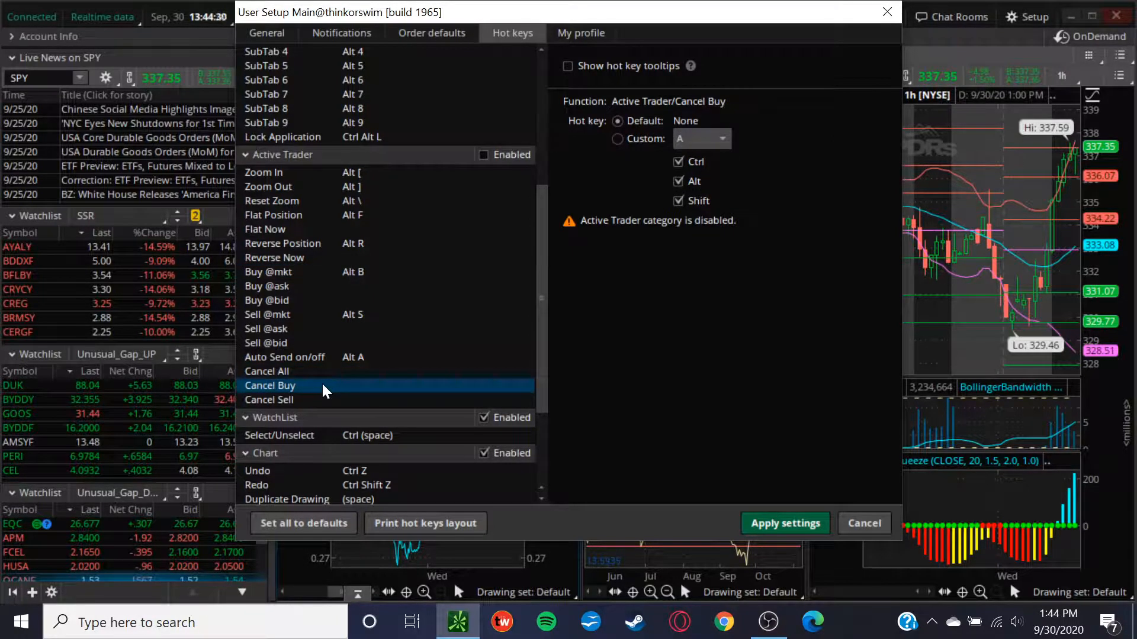
pyautogui.click(268, 399)
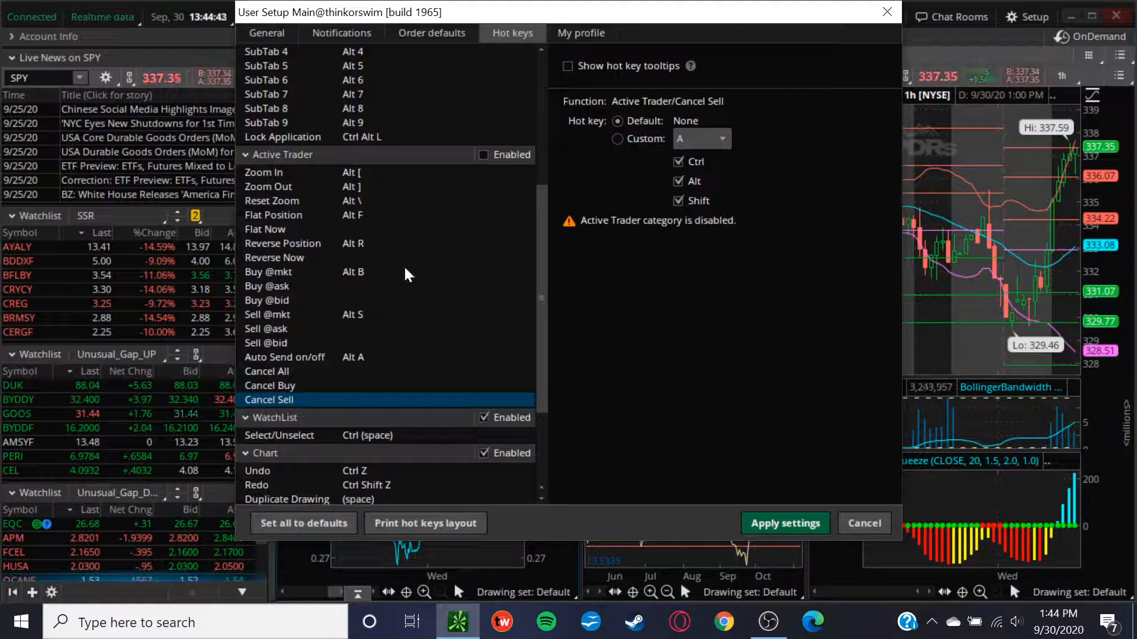
pyautogui.click(283, 243)
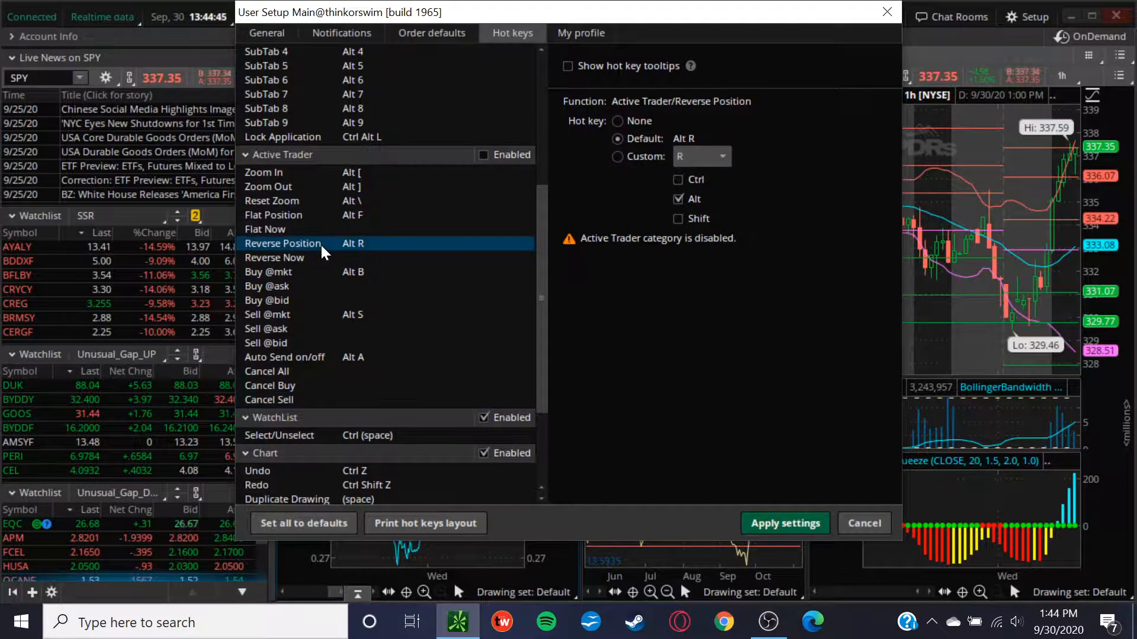
pyautogui.click(274, 257)
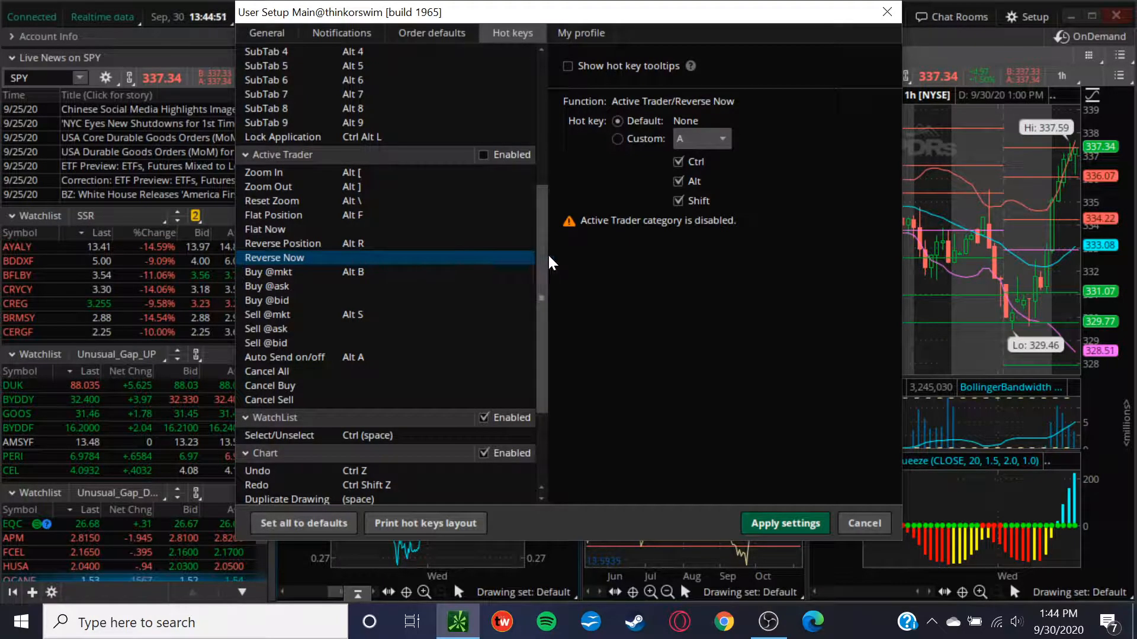
pyautogui.scroll(-3)
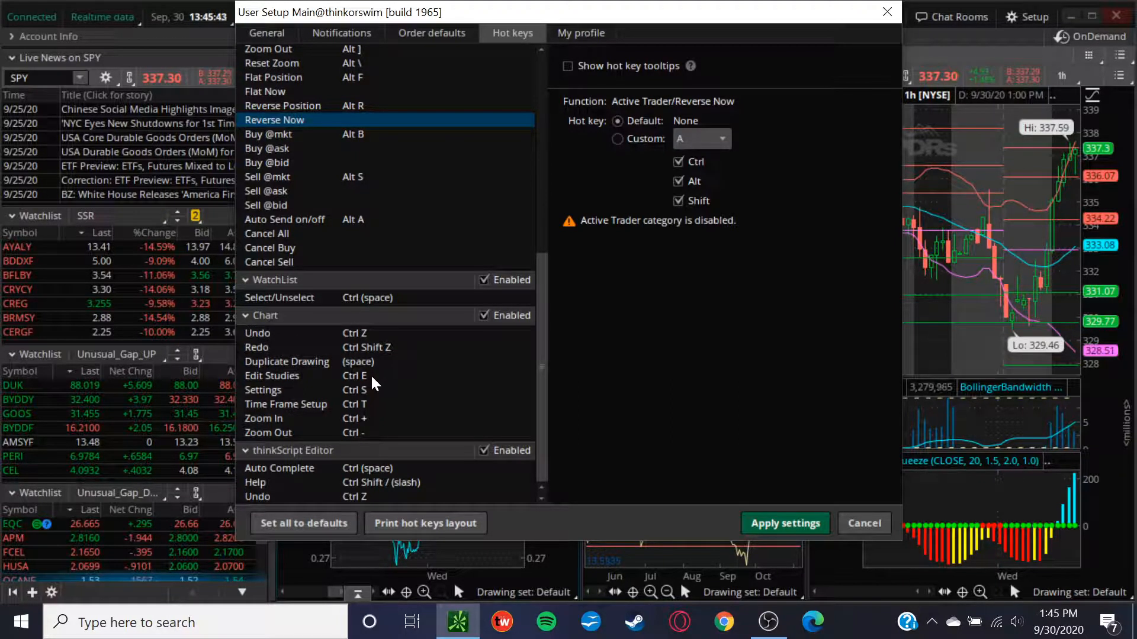
pyautogui.moveTo(522, 355)
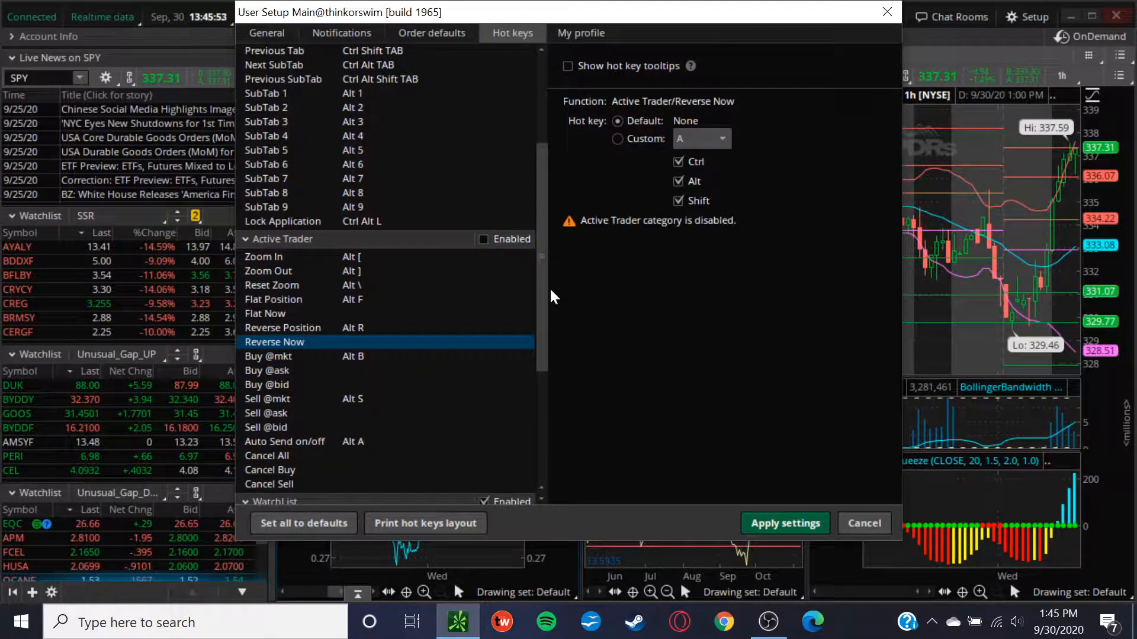
# Scroll further down the hot key list before leaving the settings
pyautogui.scroll(-3)
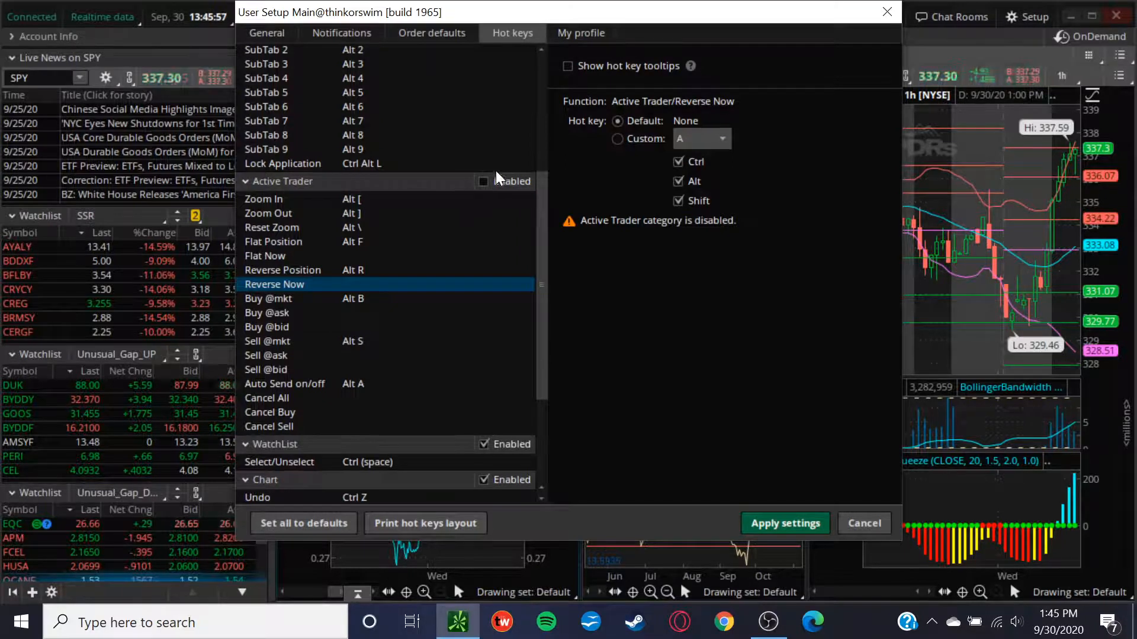
pyautogui.scroll(-3)
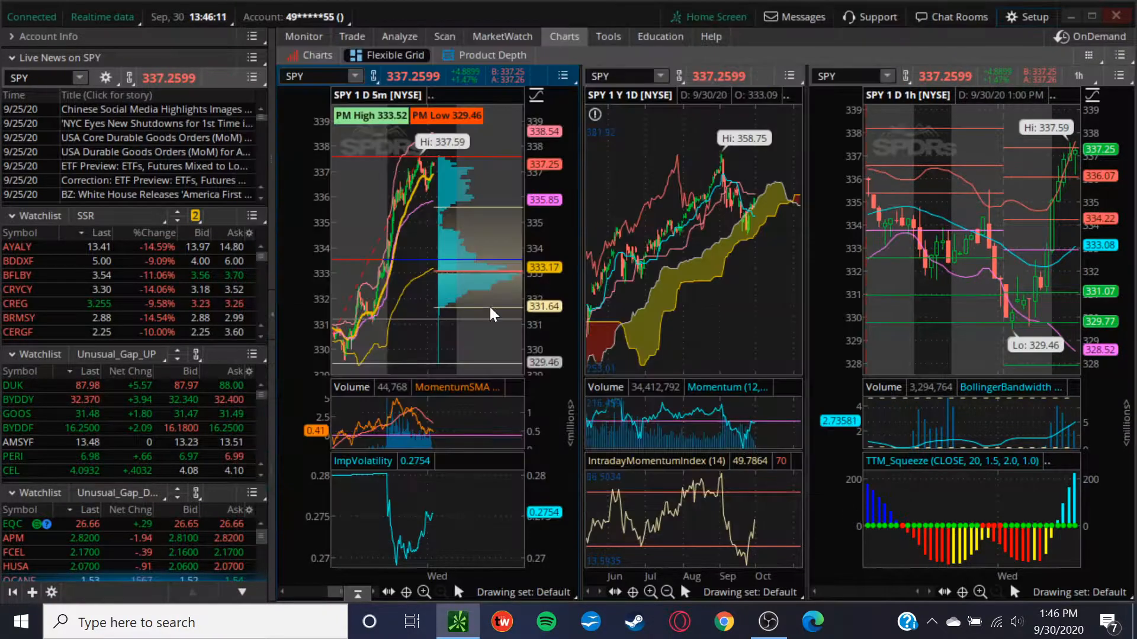
pyautogui.moveTo(392, 239)
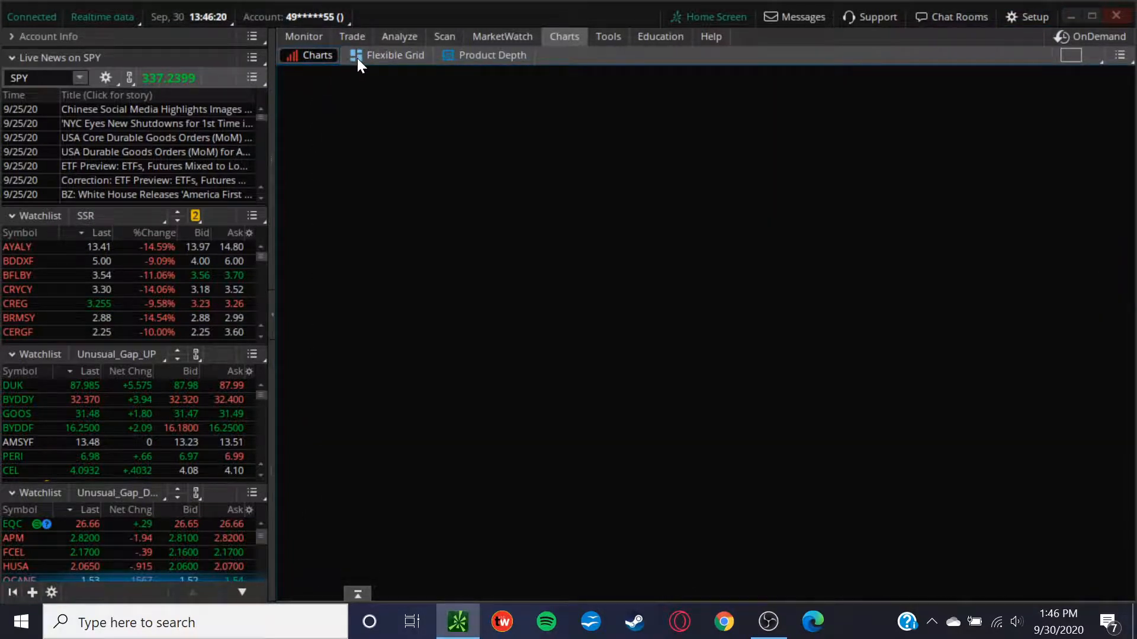
# Select the Flexible Grid SPY charts, then switch to the Home Screen dashboard
pyautogui.click(394, 55)
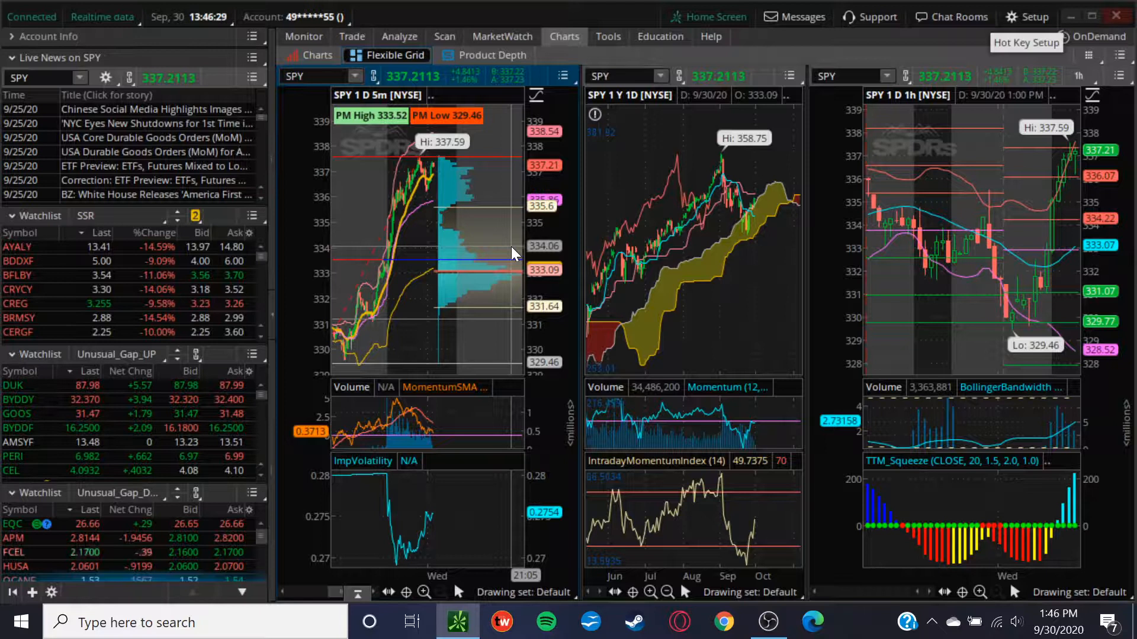
pyautogui.click(707, 17)
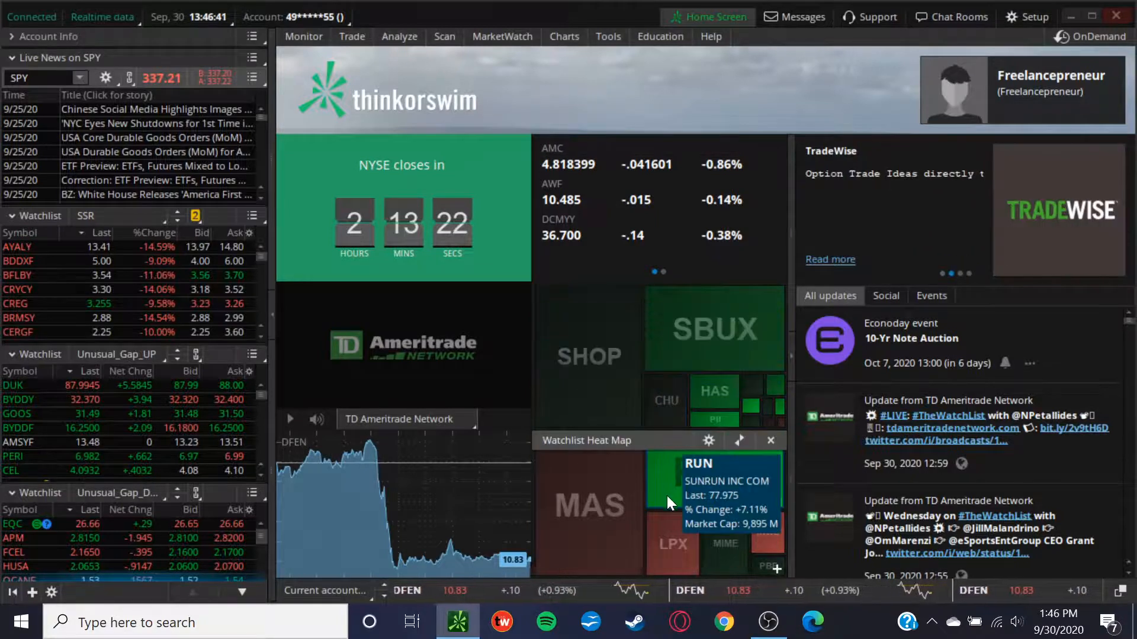
# Show the Charts subtab grid of many tickers like SQ, AMD and NFLX
pyautogui.click(565, 37)
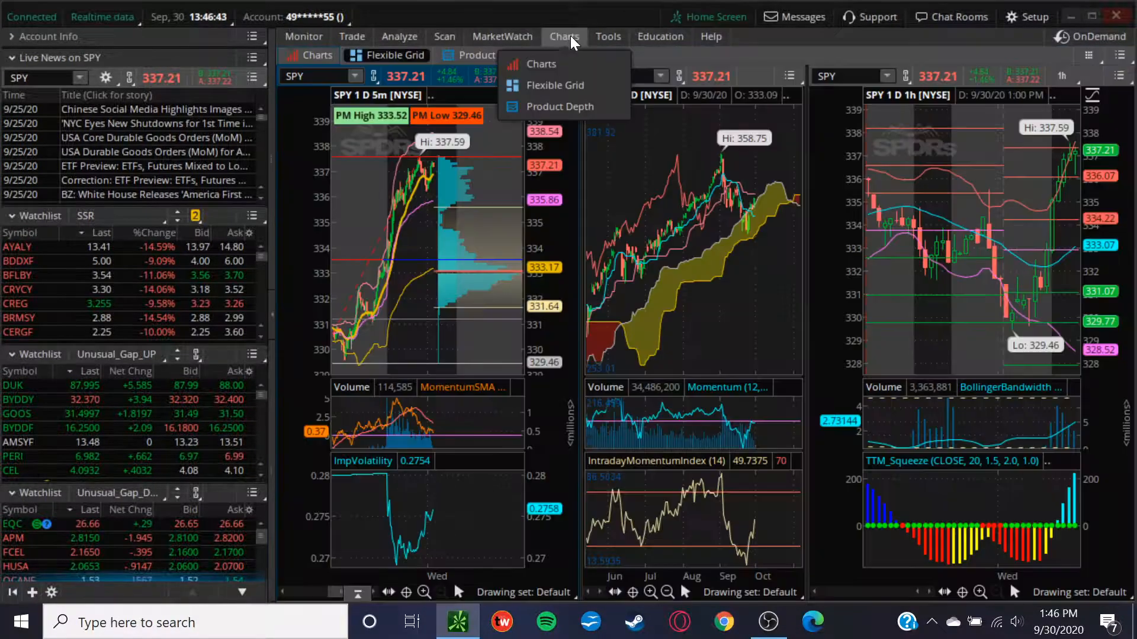
pyautogui.click(555, 85)
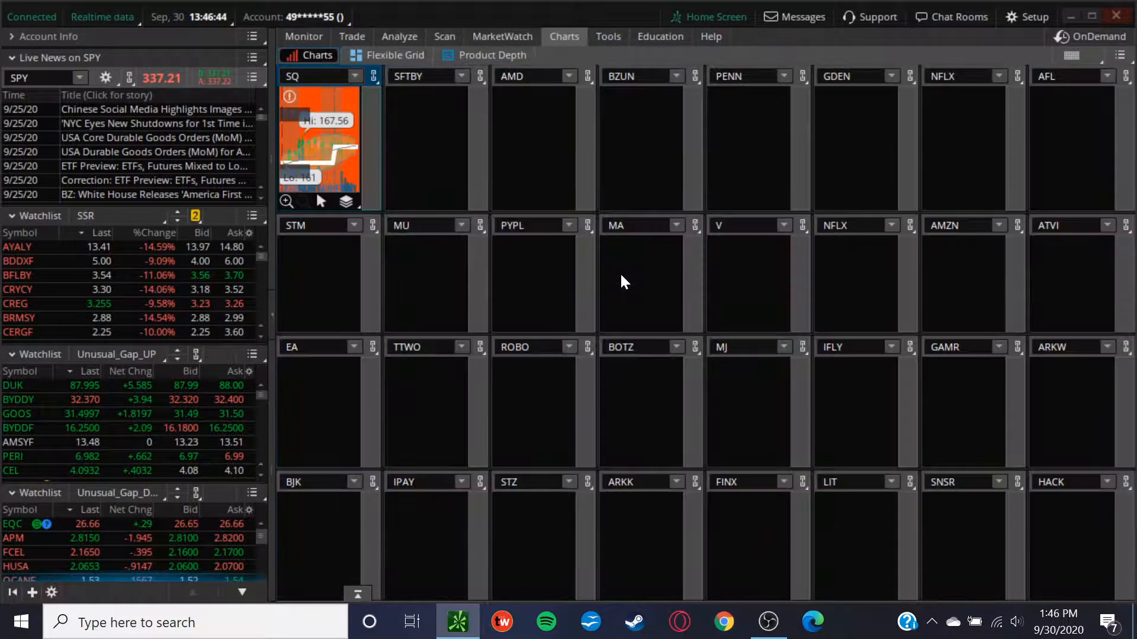
pyautogui.moveTo(1033, 321)
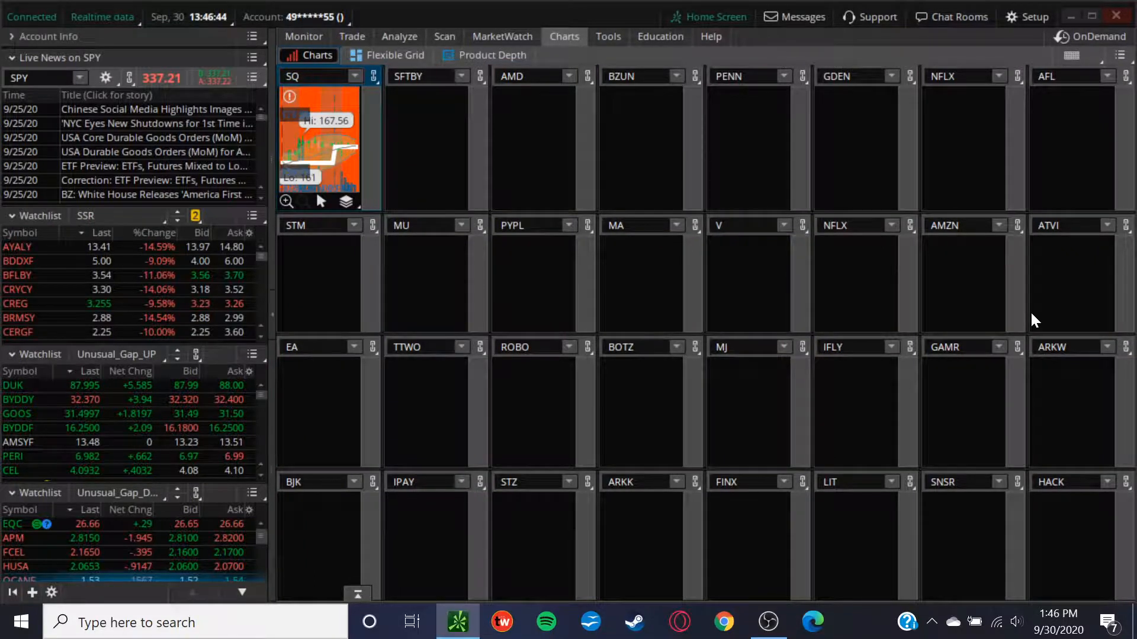
pyautogui.moveTo(598, 196)
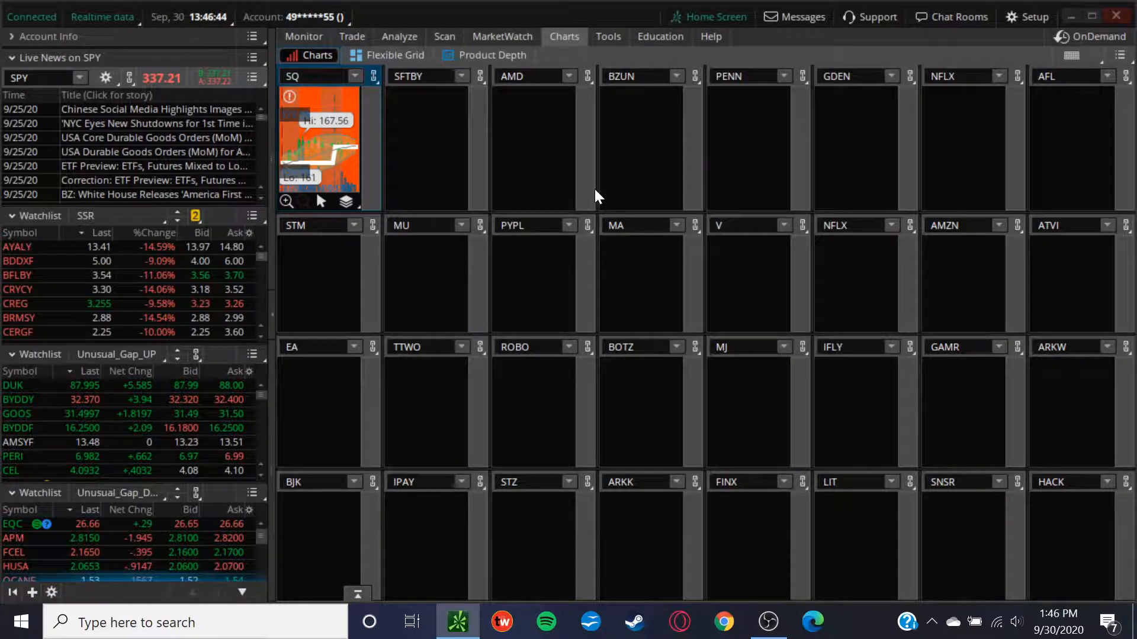
pyautogui.moveTo(550, 133)
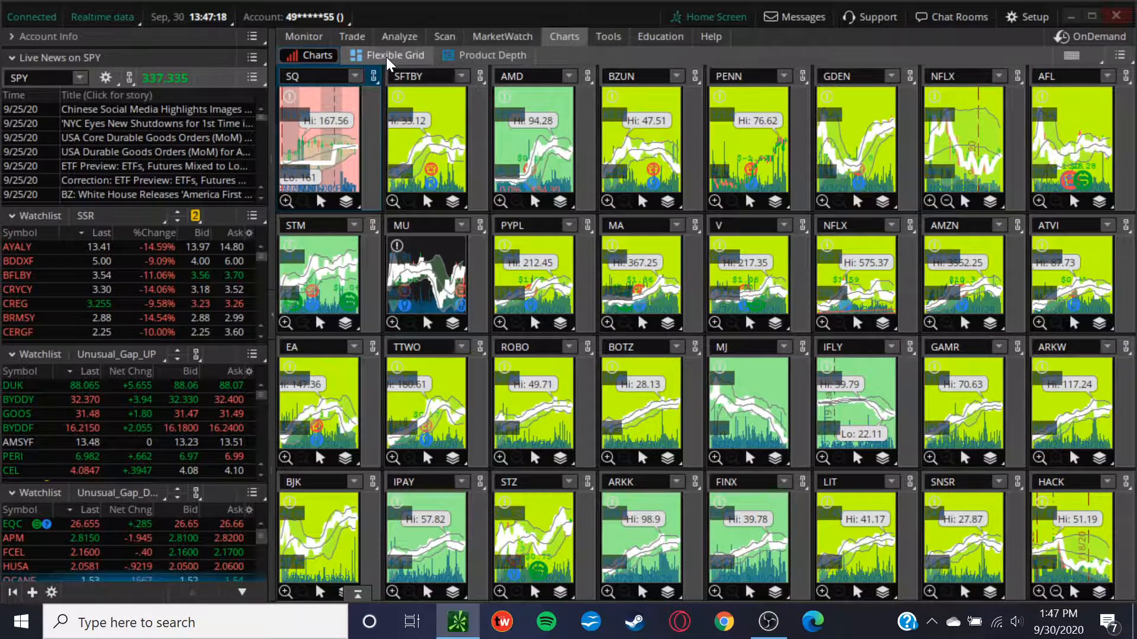
# Return to the Flexible Grid SPY charts and reopen the user settings window
pyautogui.click(317, 54)
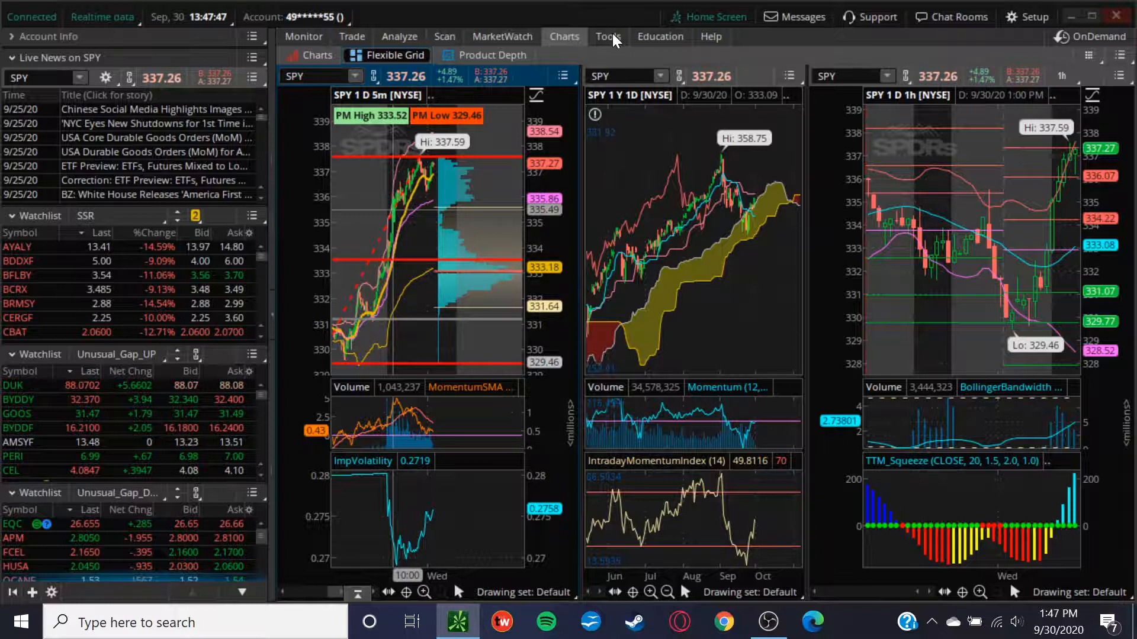
pyautogui.click(607, 36)
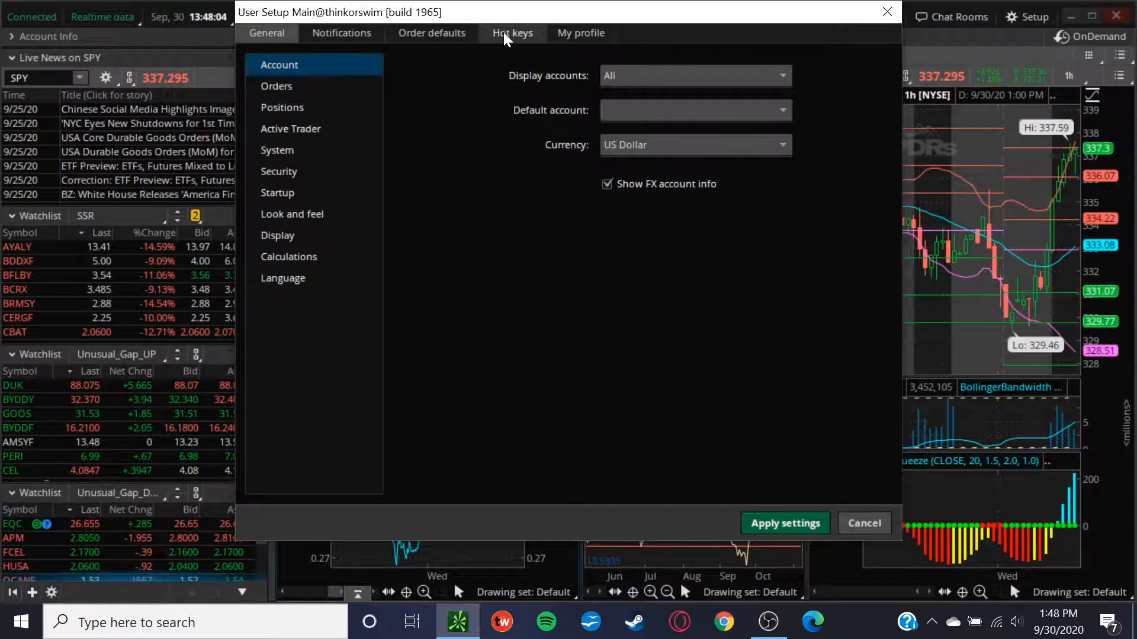
# Show the Hot keys tab and scroll through the categories to General's Home Screen
pyautogui.click(511, 33)
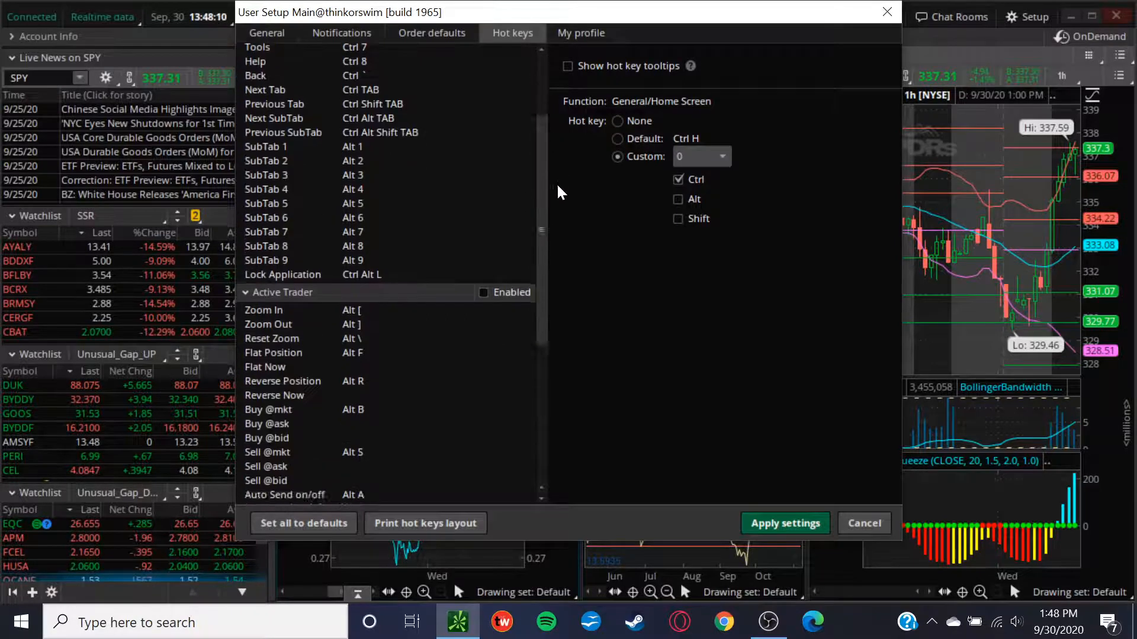
pyautogui.scroll(-3)
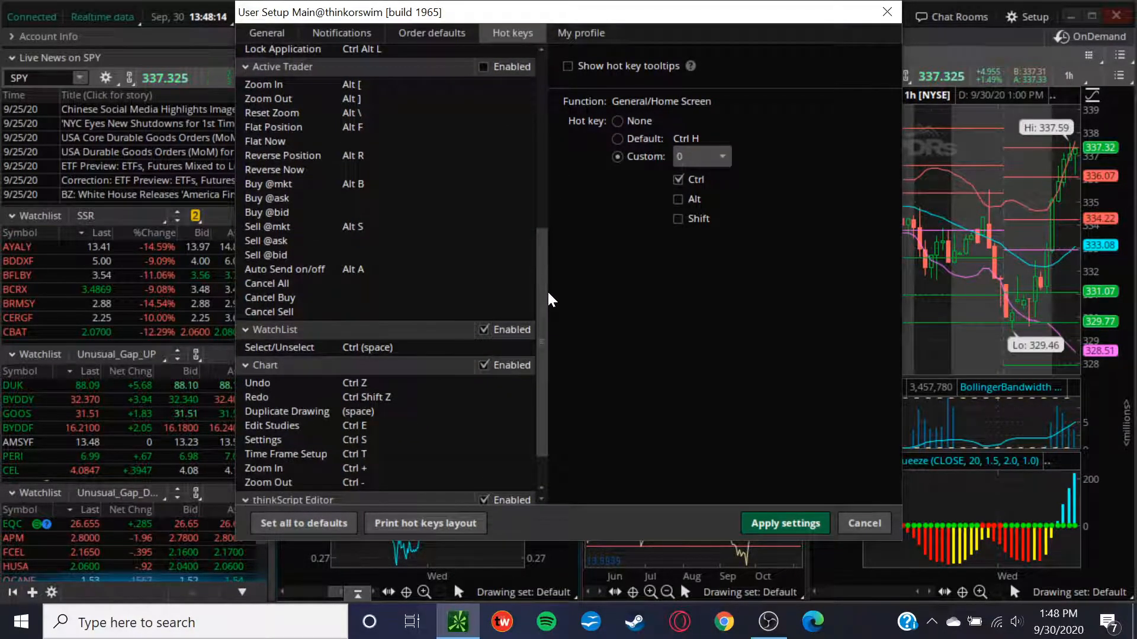
pyautogui.moveTo(339, 167)
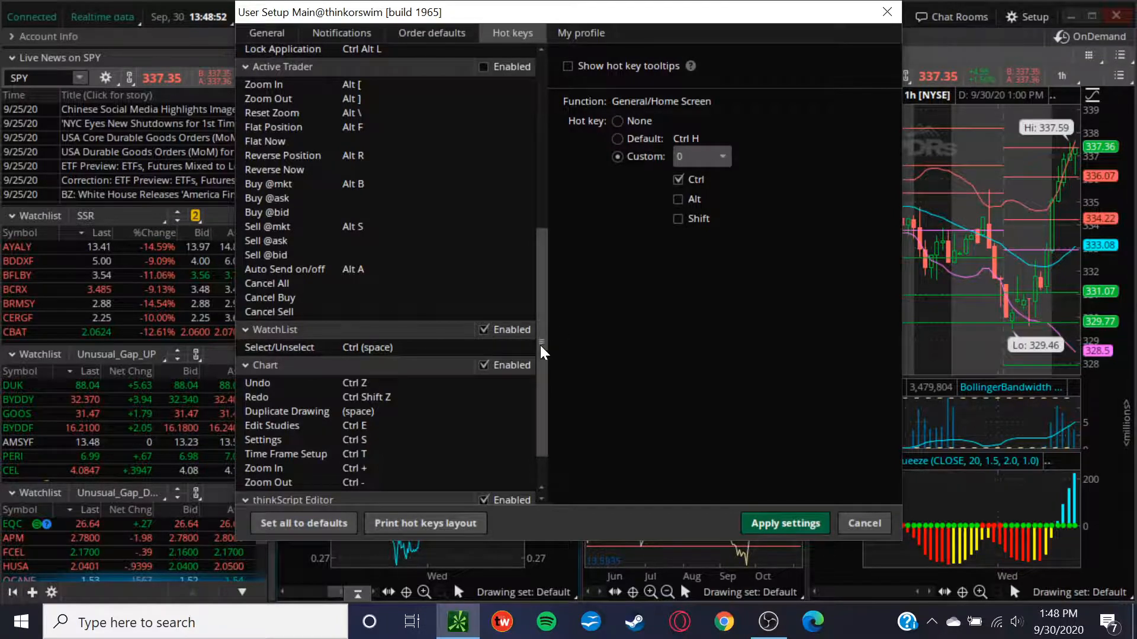
pyautogui.scroll(-3)
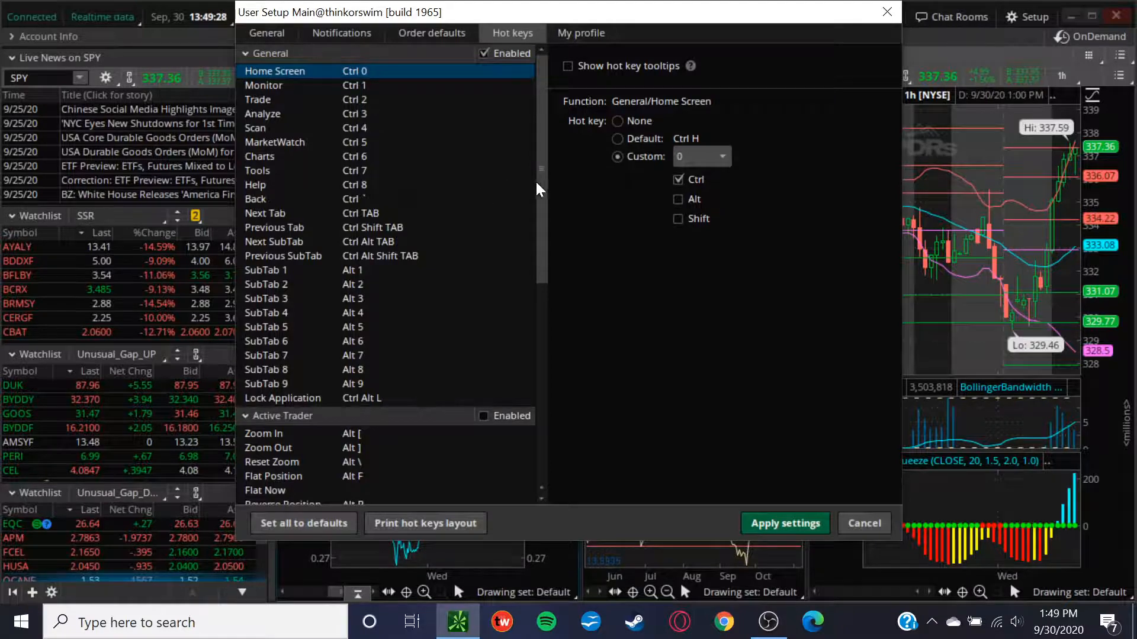
# Select Active Trader Zoom In (default Alt [) and view its custom key choices
pyautogui.scroll(-3)
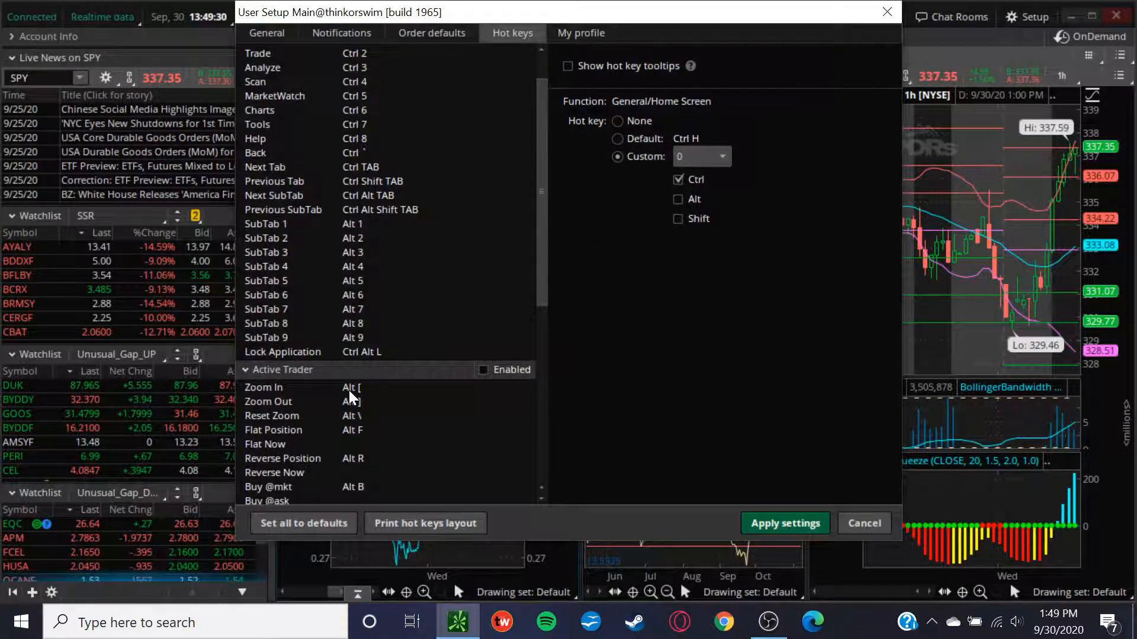
pyautogui.click(263, 387)
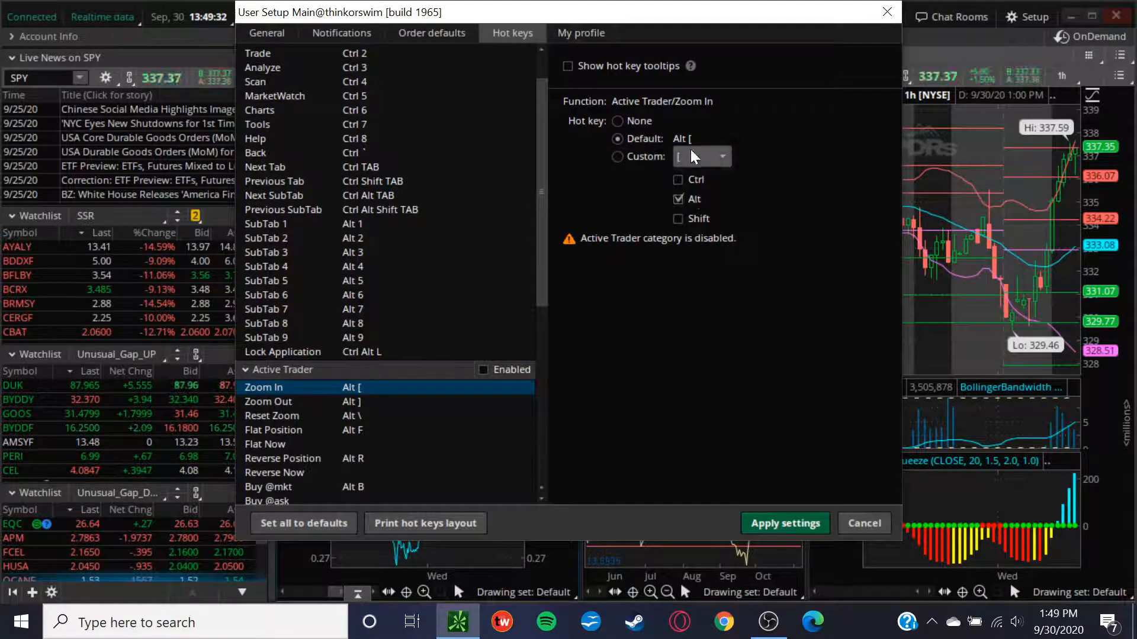
pyautogui.click(723, 156)
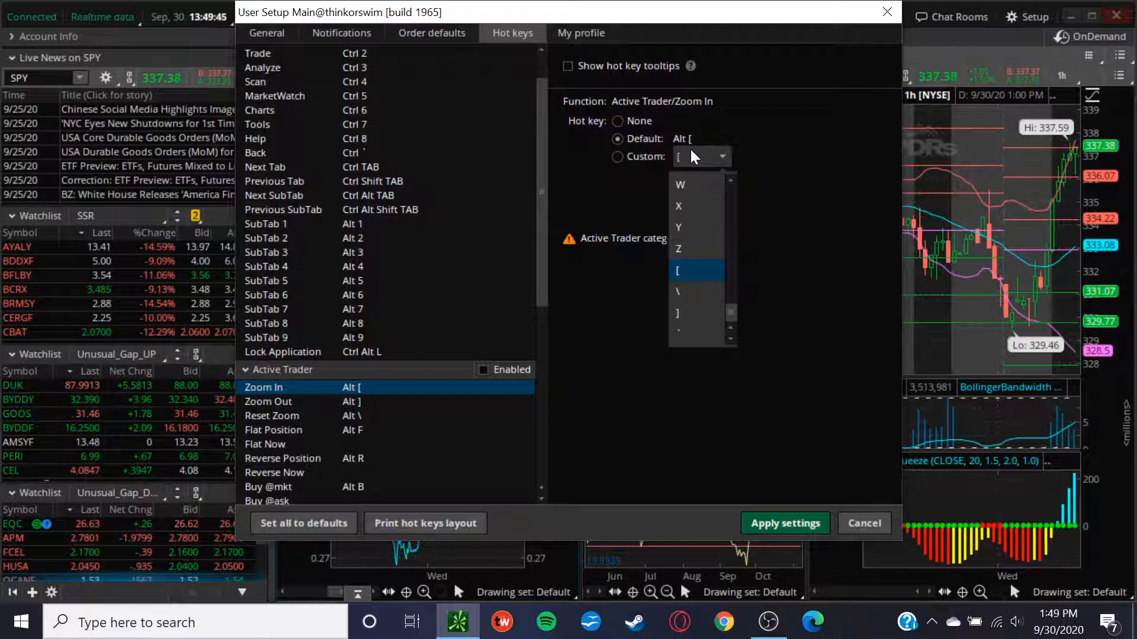
pyautogui.moveTo(617, 201)
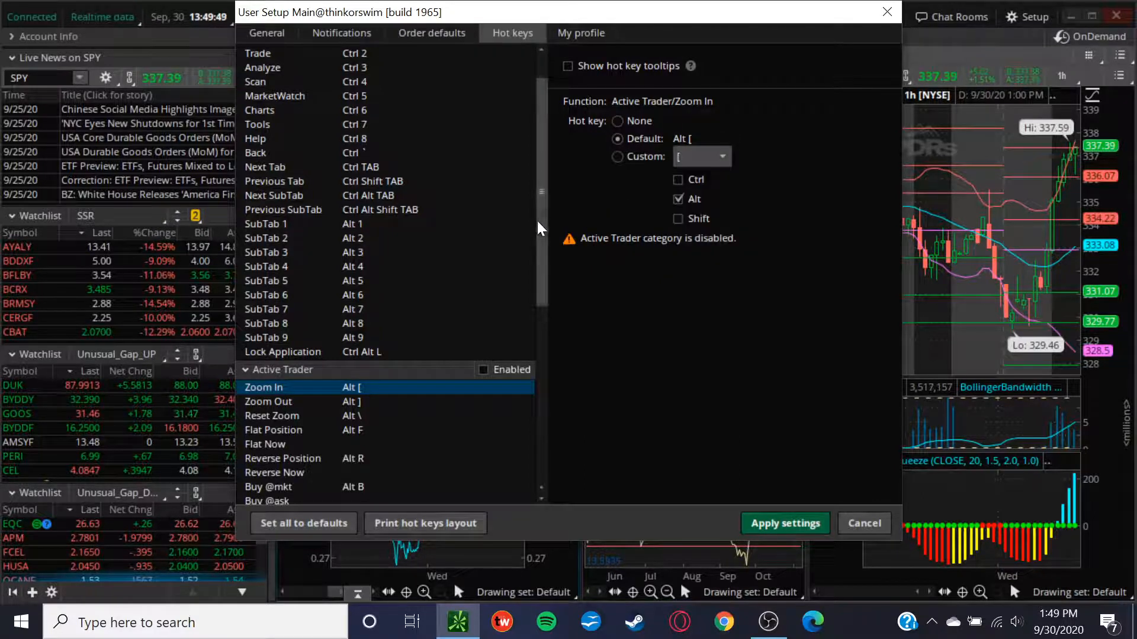
pyautogui.scroll(-3)
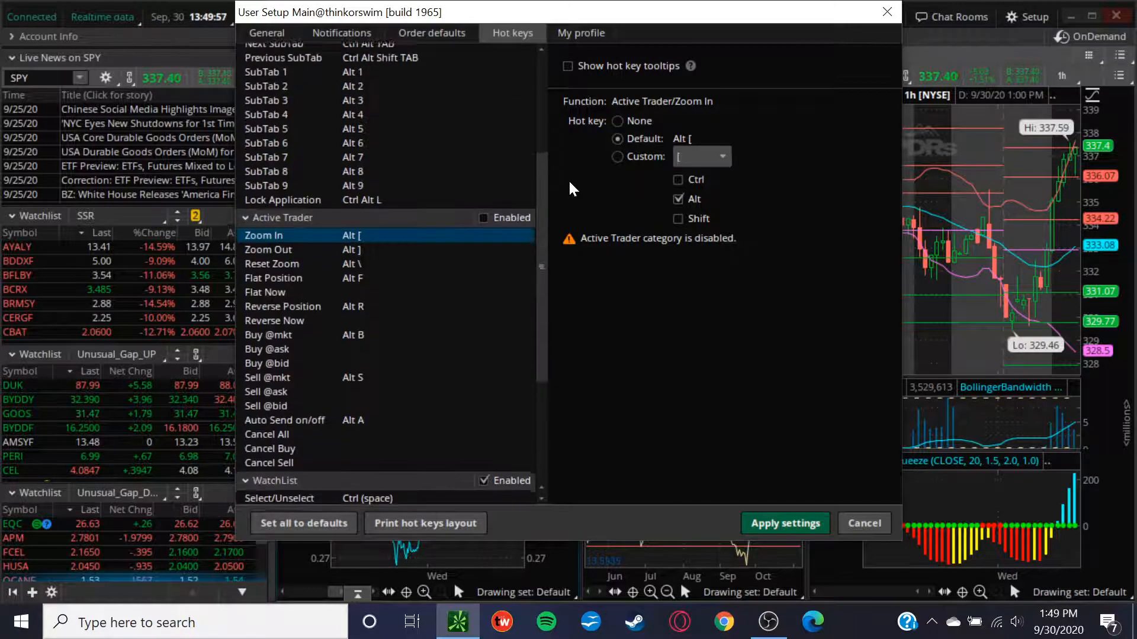
pyautogui.scroll(-3)
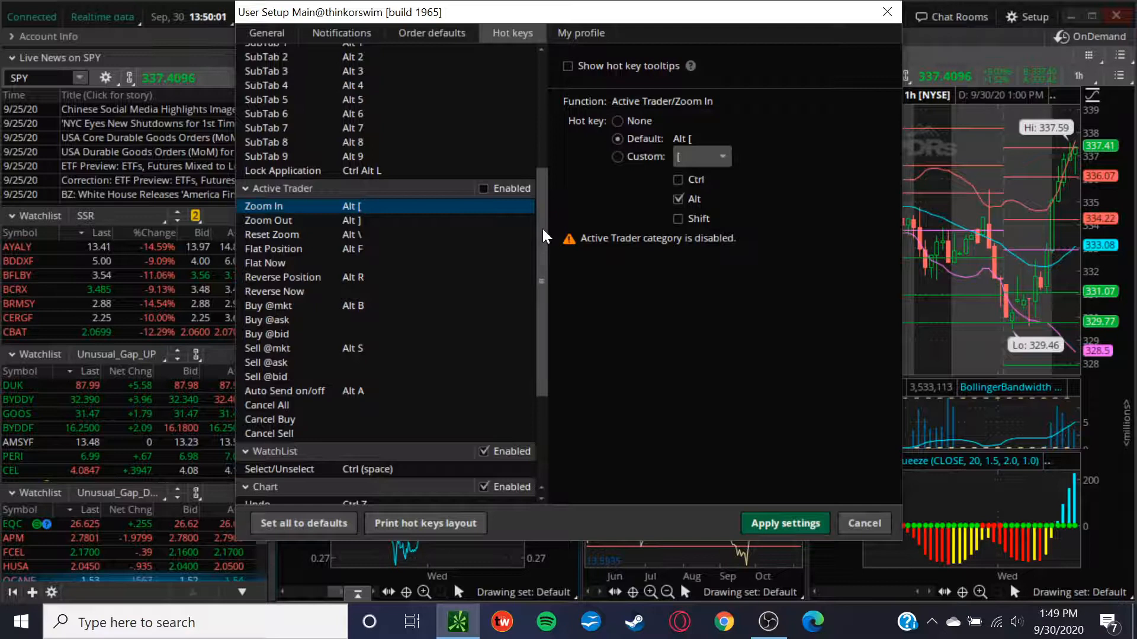
# Uncheck Enabled for WatchList and thinkScript Editor, keeping Chart and General enabled
pyautogui.scroll(-3)
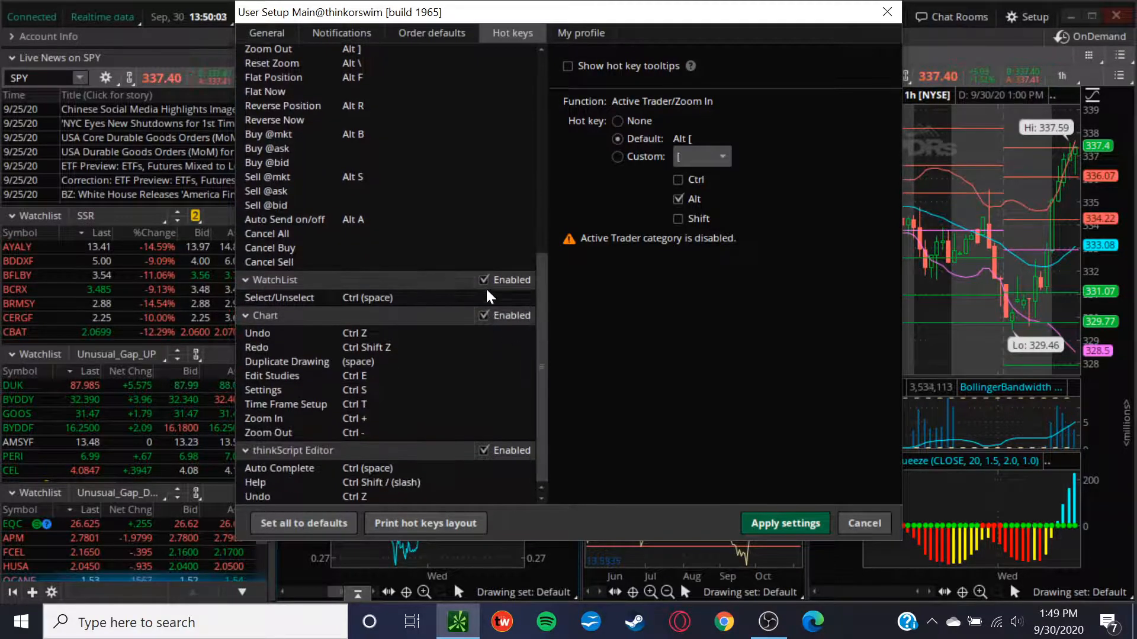
pyautogui.click(483, 280)
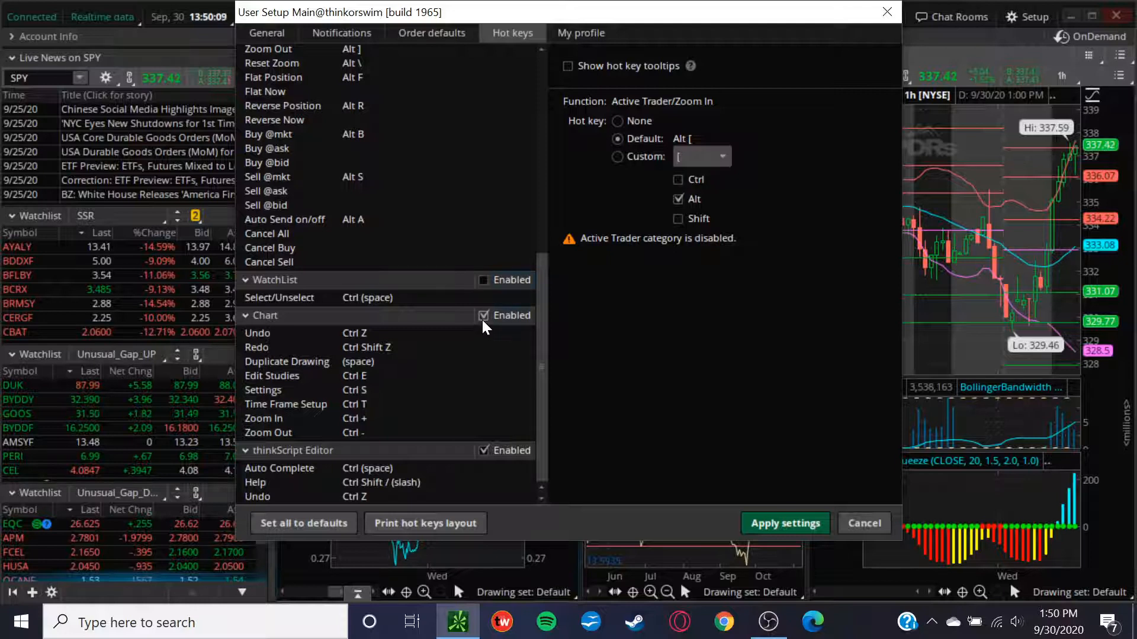
pyautogui.click(484, 315)
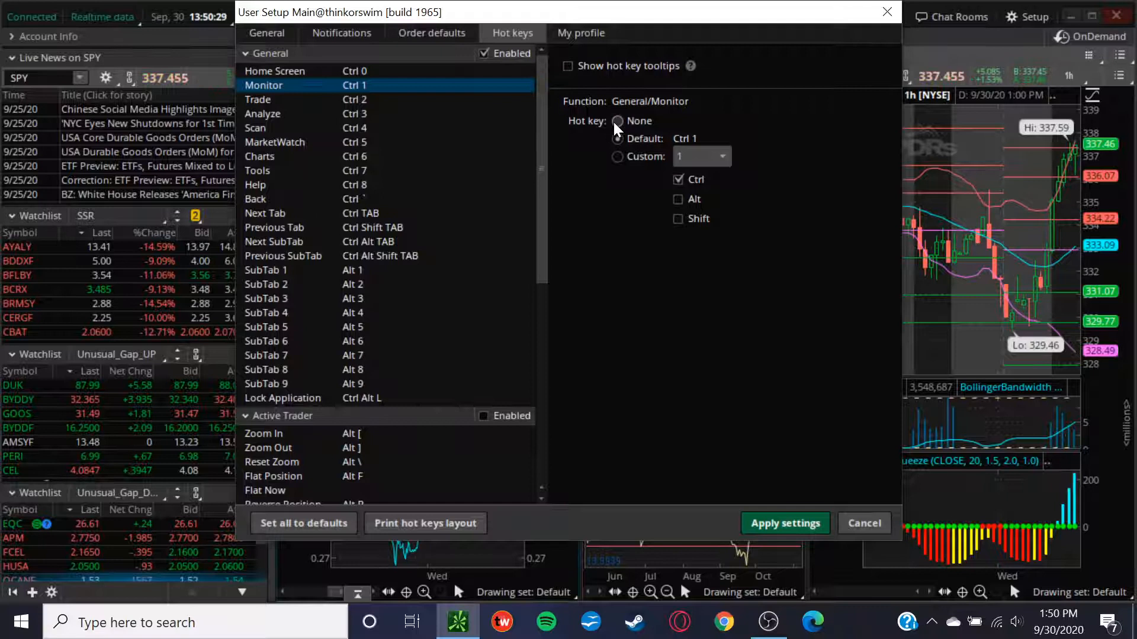
pyautogui.click(617, 139)
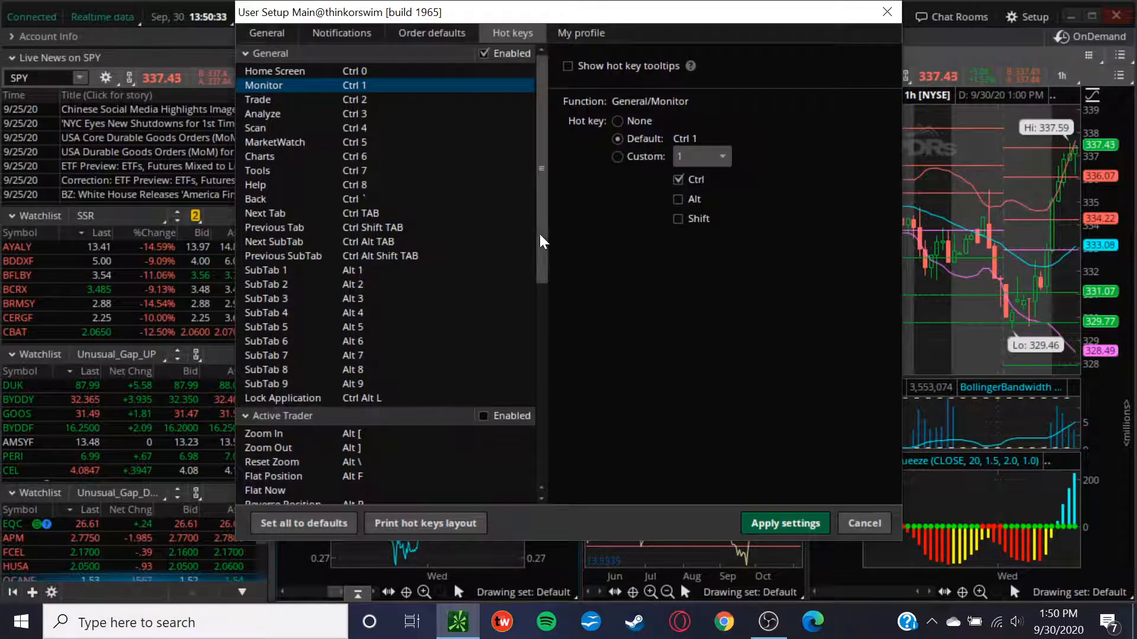
pyautogui.scroll(-3)
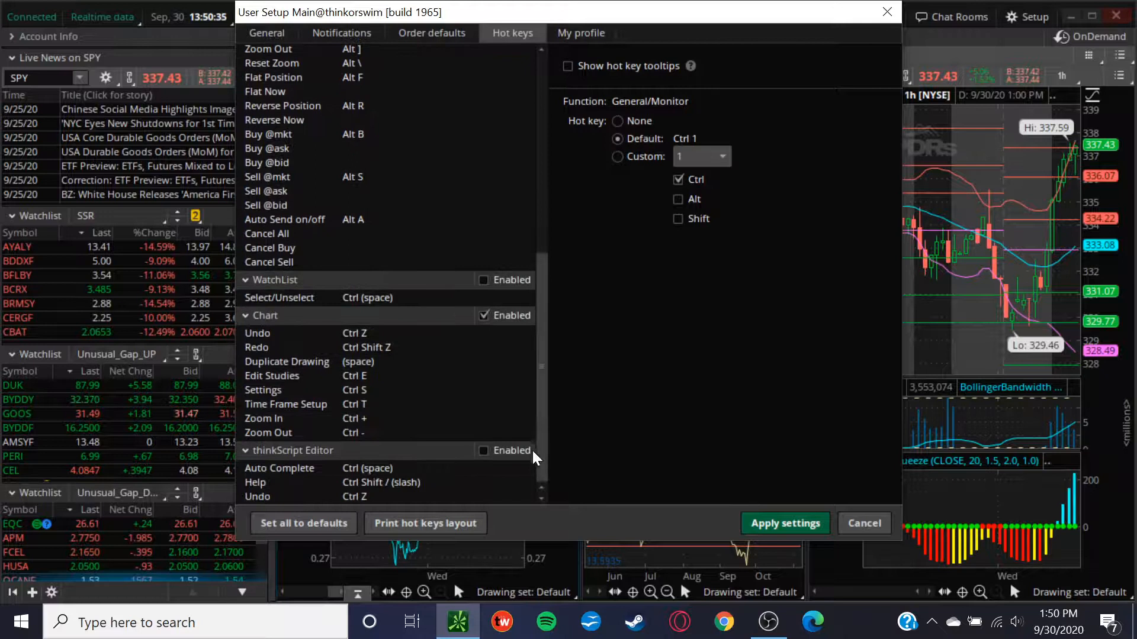
pyautogui.moveTo(363, 399)
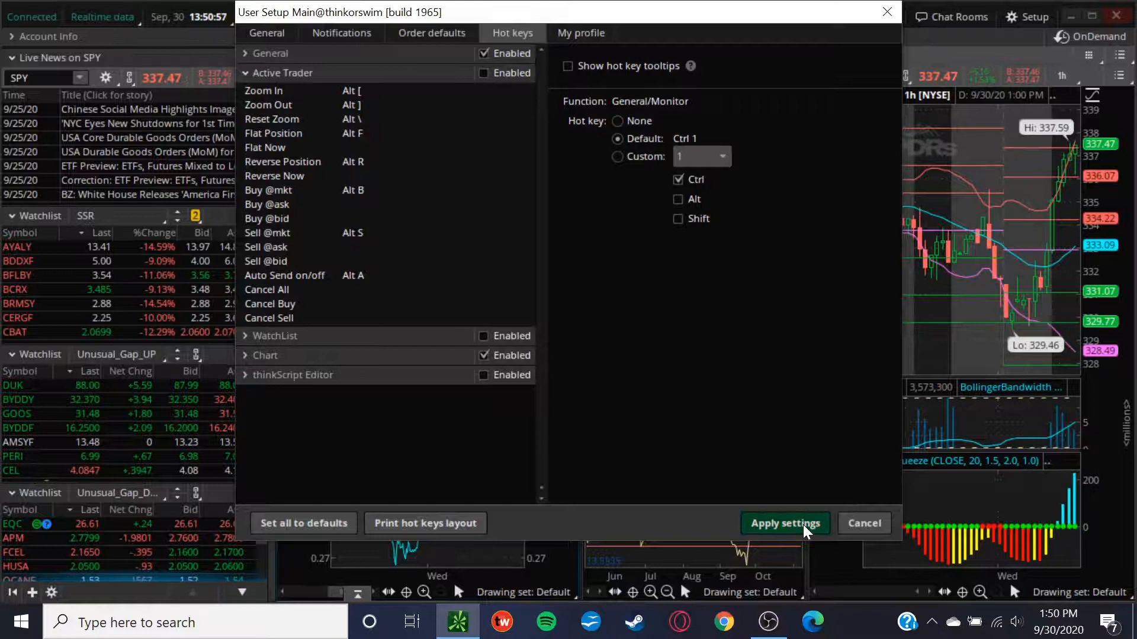
# Apply the hot key changes, then go via Home Screen to Charts > Flexible Grid
pyautogui.click(784, 523)
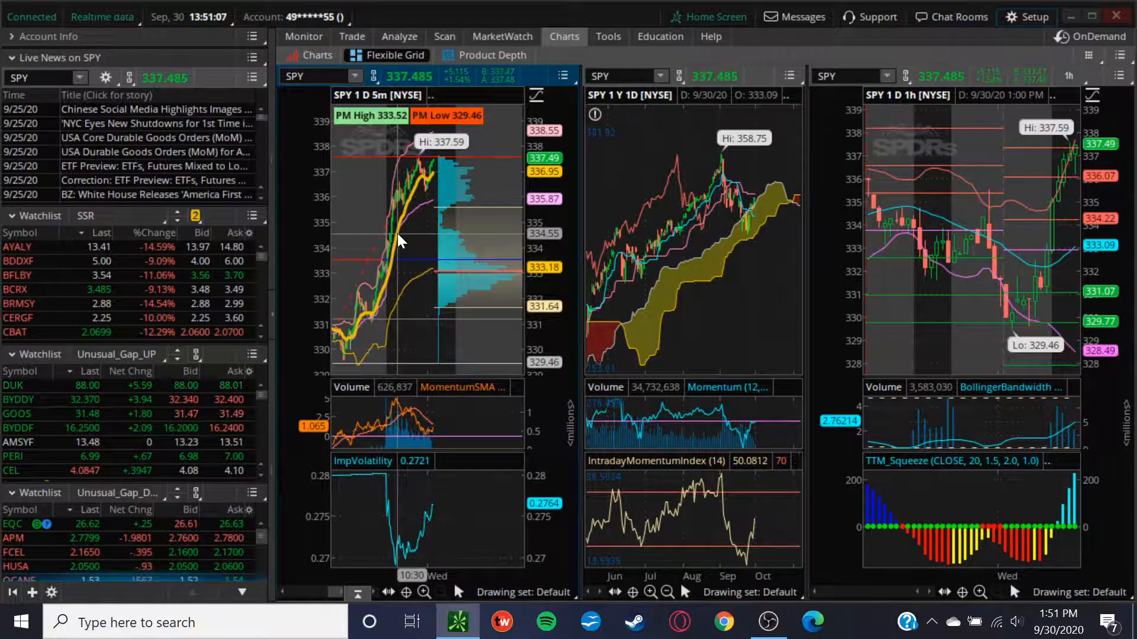
pyautogui.click(707, 16)
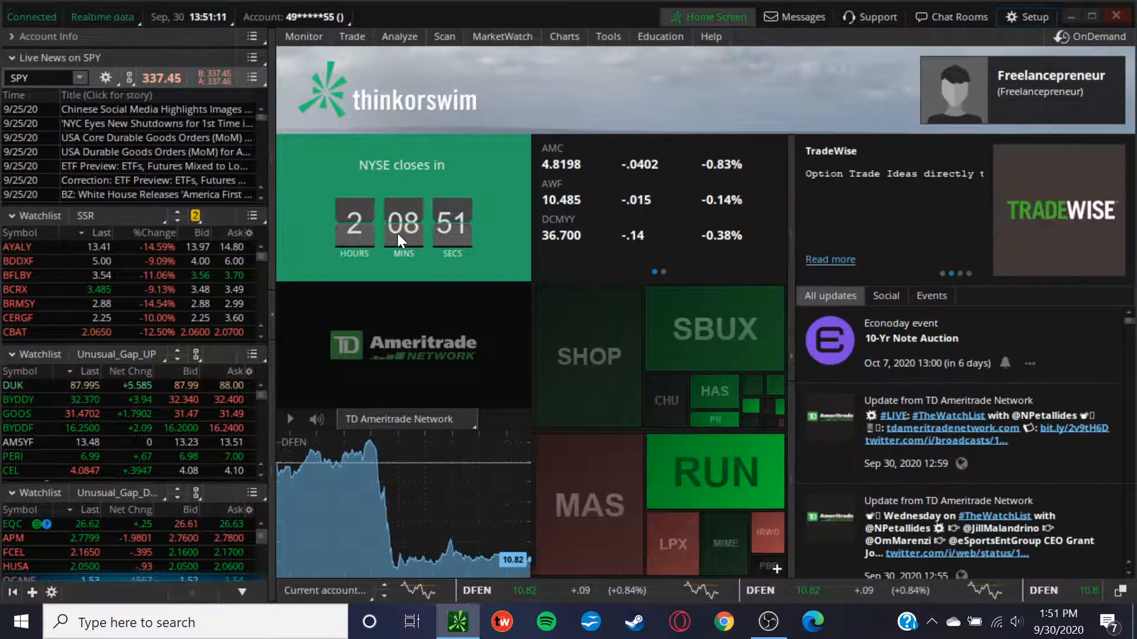
pyautogui.click(563, 36)
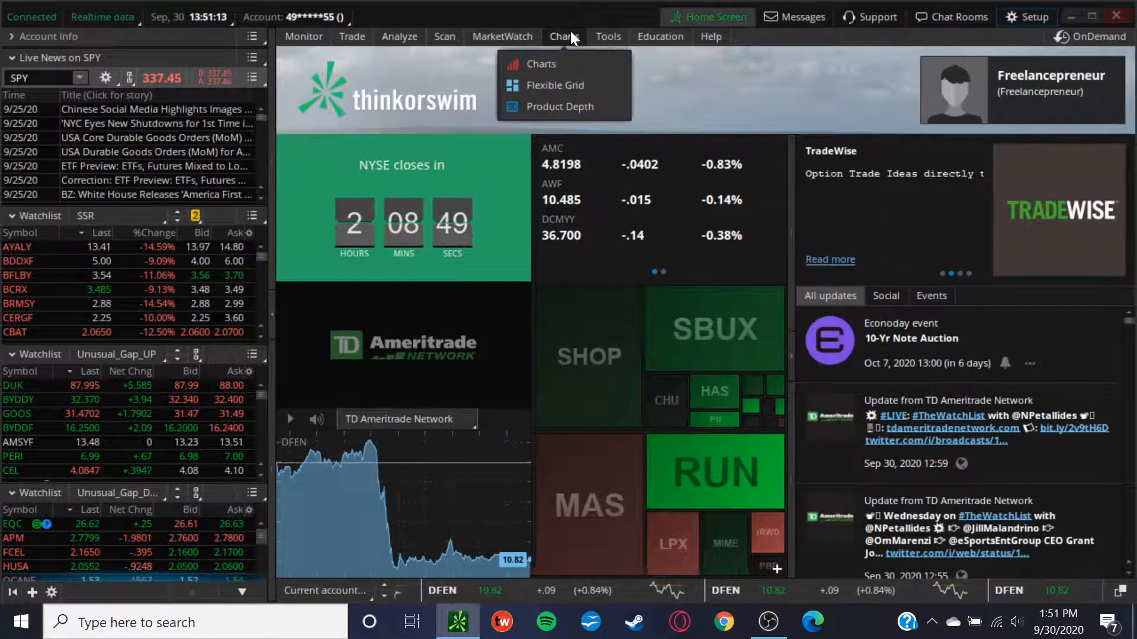
pyautogui.click(540, 63)
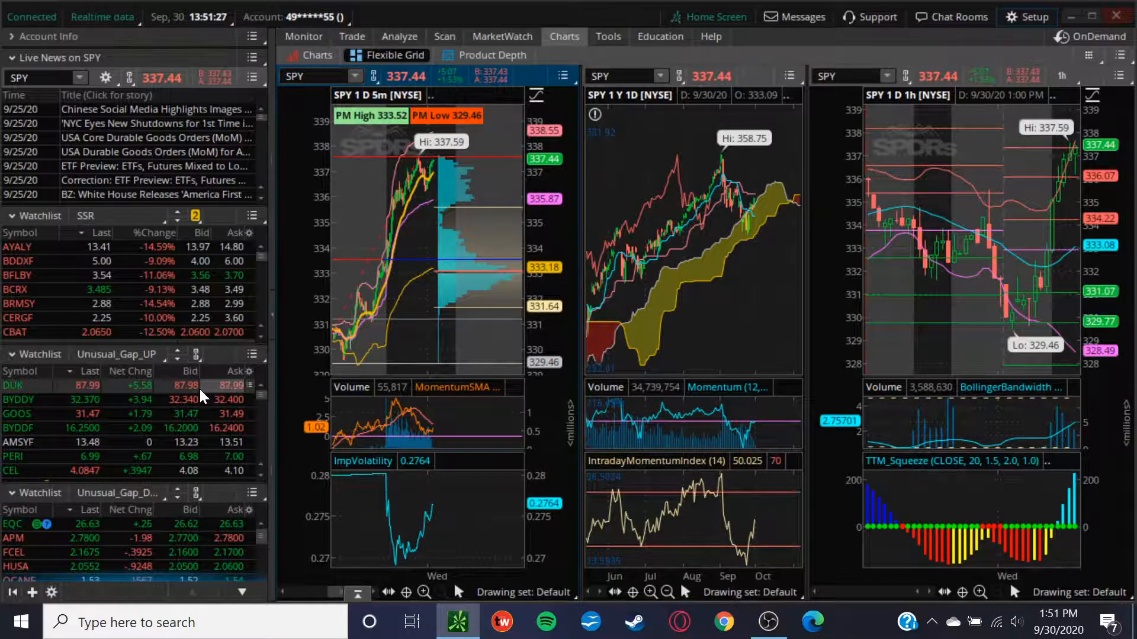
pyautogui.moveTo(160, 138)
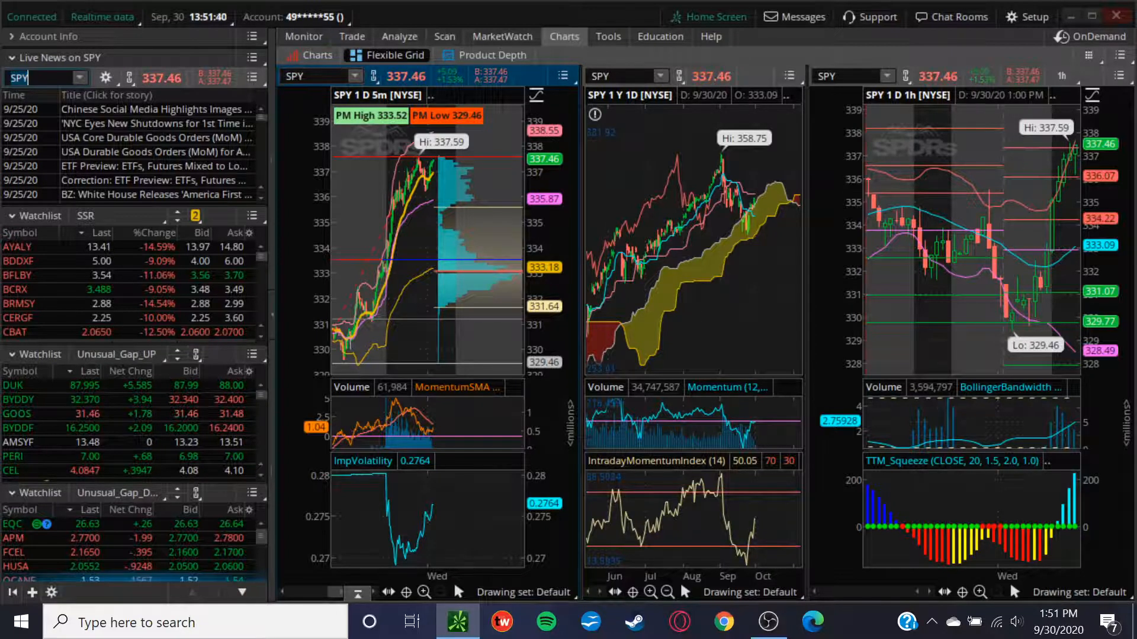
pyautogui.write('DDOG')
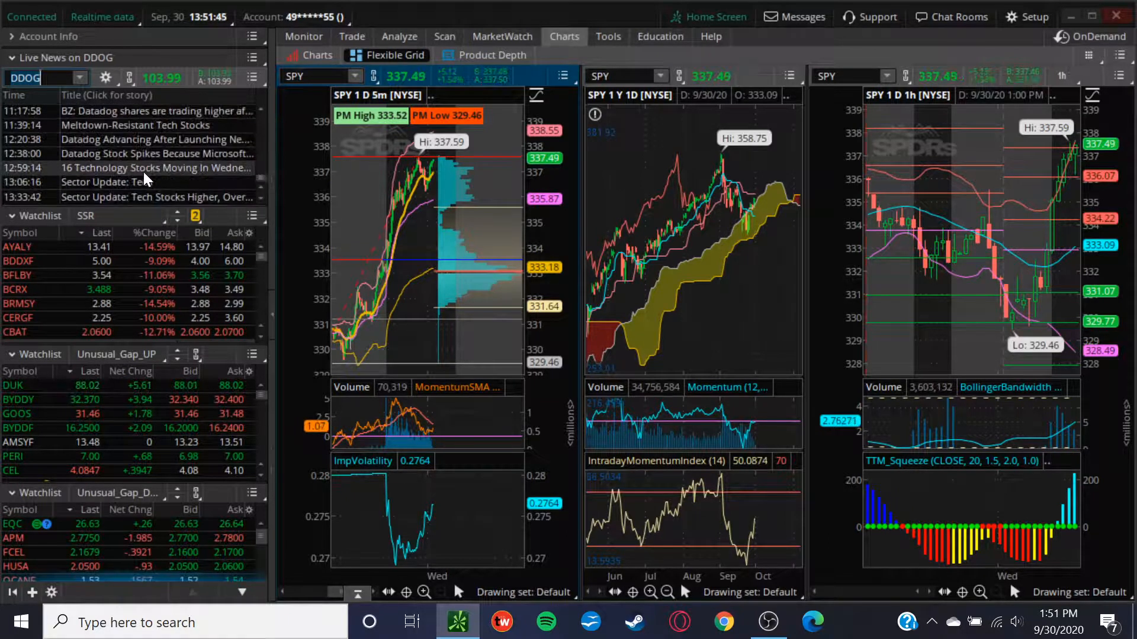
pyautogui.click(155, 167)
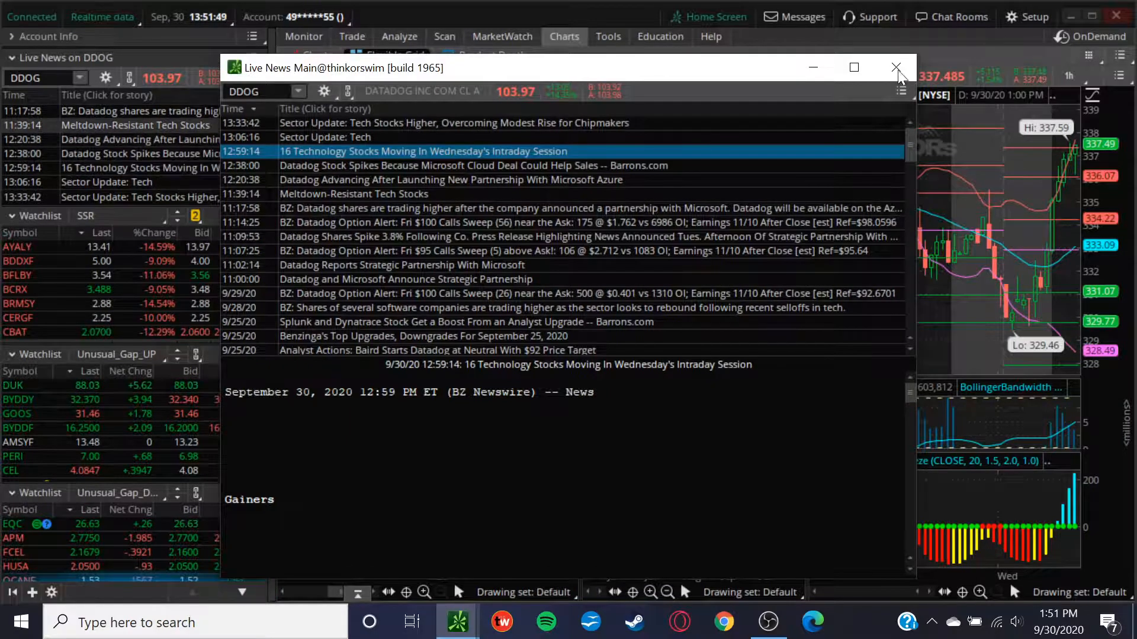
pyautogui.click(895, 67)
pyautogui.write('SPY')
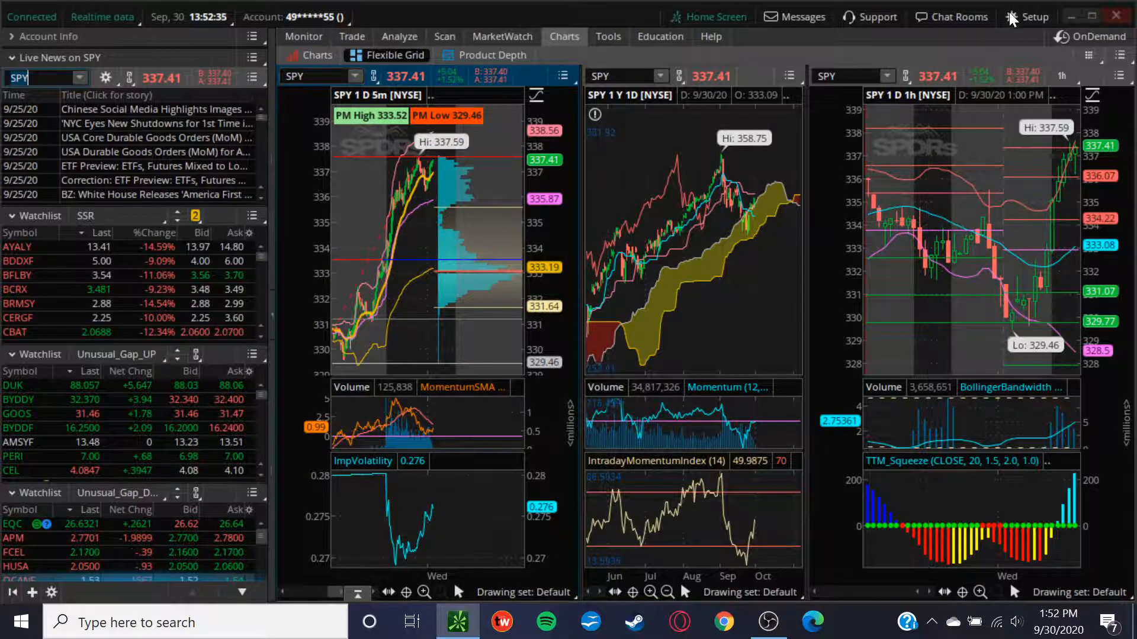
pyautogui.click(1029, 17)
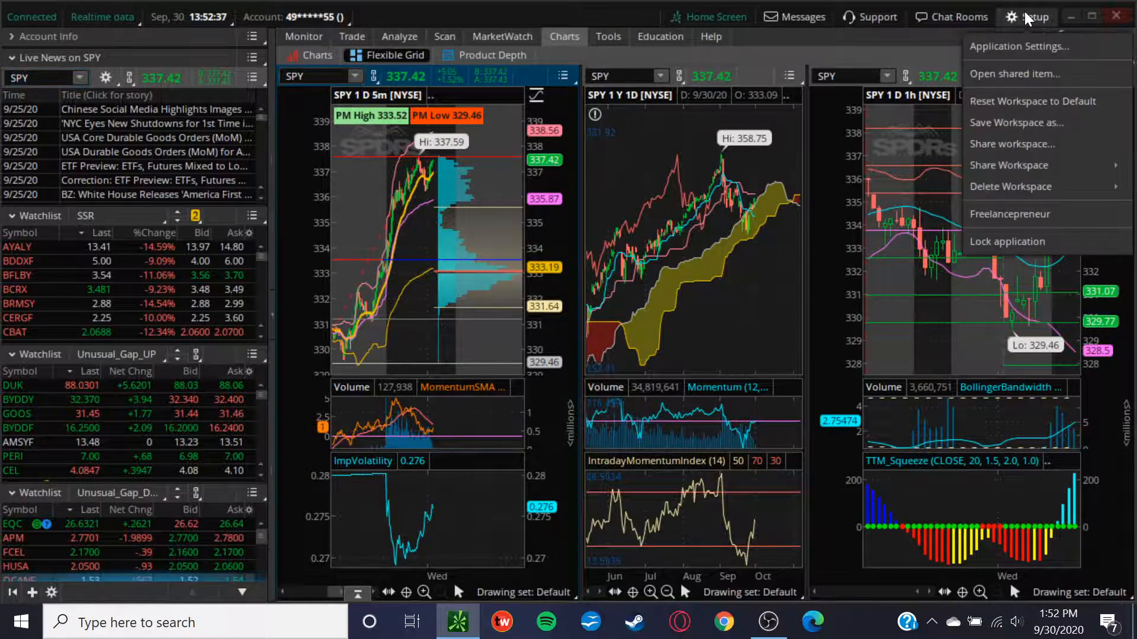
pyautogui.click(1020, 46)
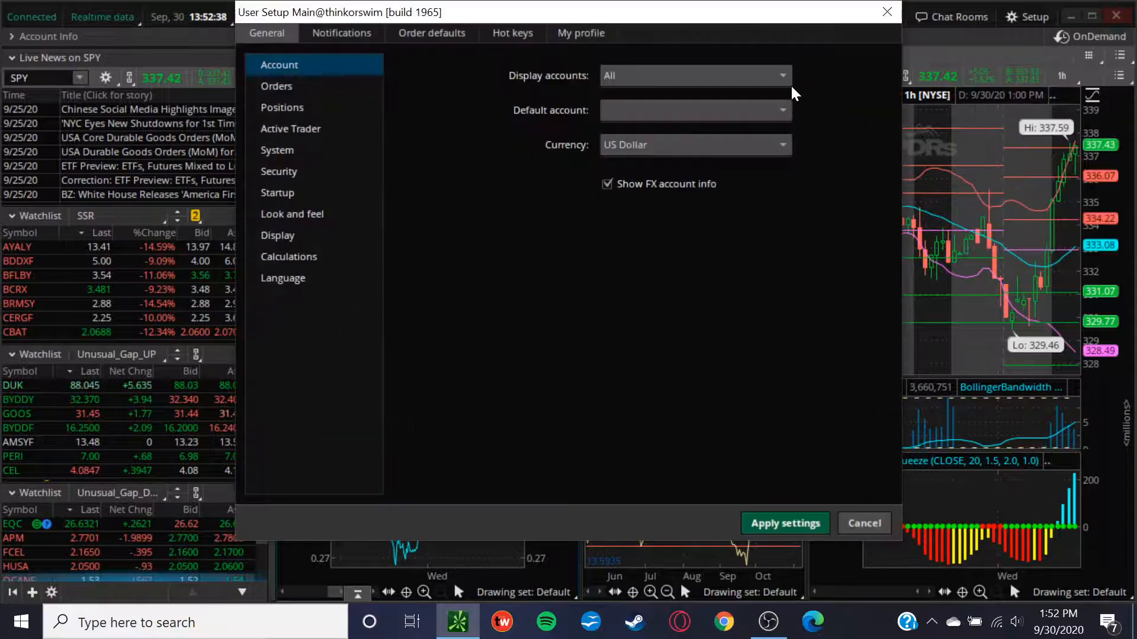
pyautogui.click(511, 33)
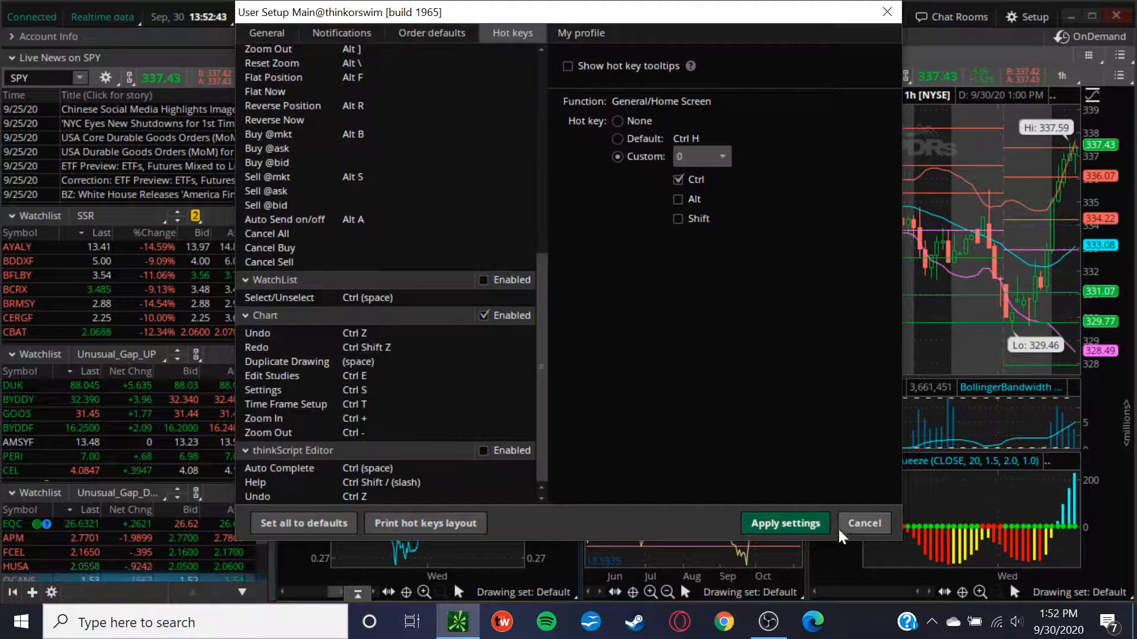
pyautogui.click(864, 523)
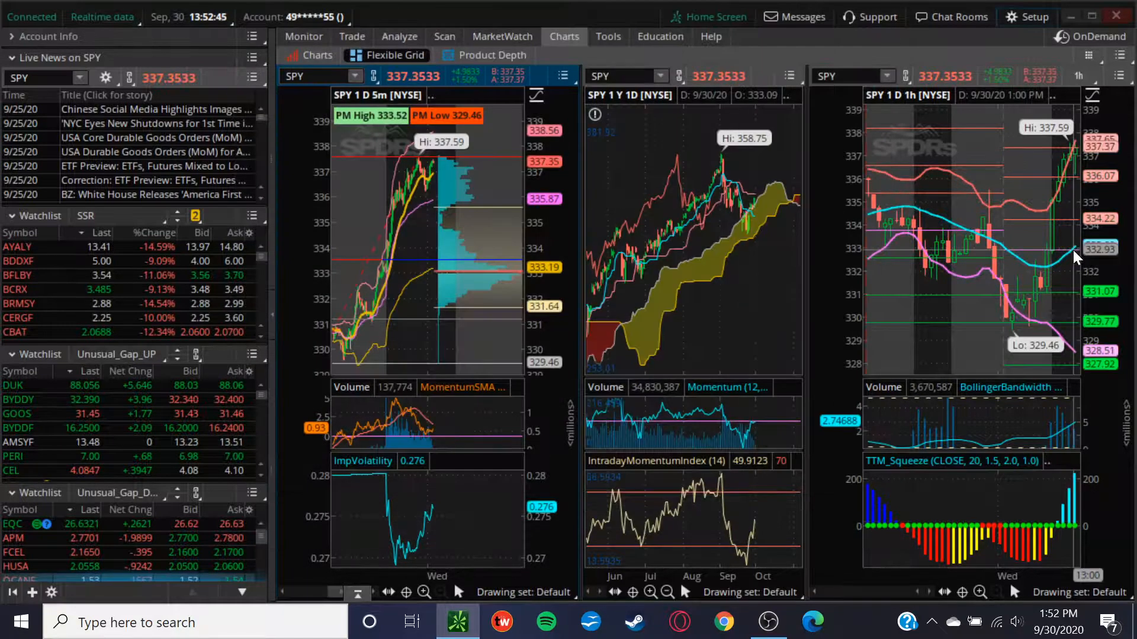